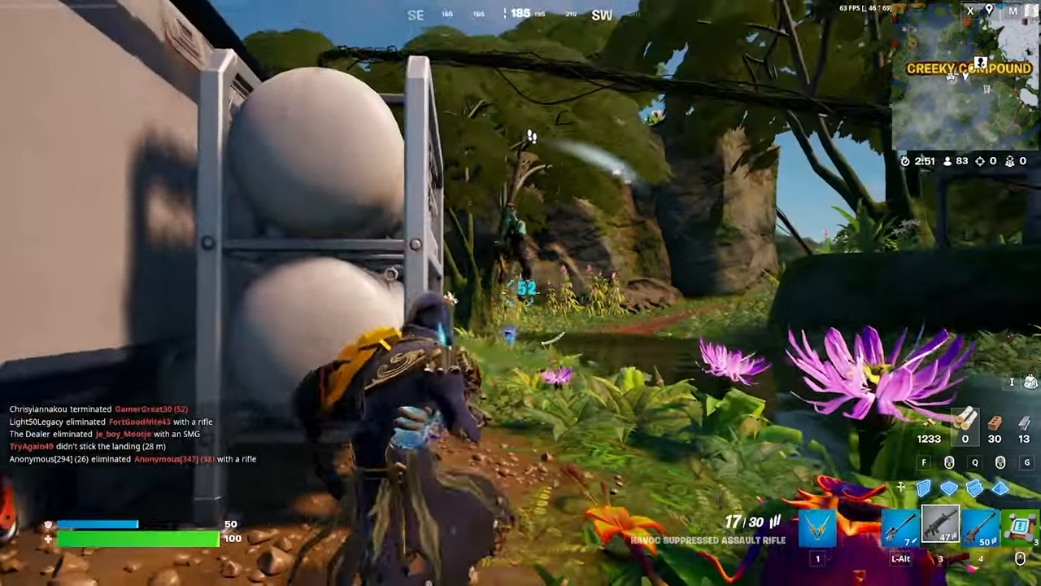
Step: Open File Explorer and reach the AppData folder through the Run prompt
left_click(521, 292)
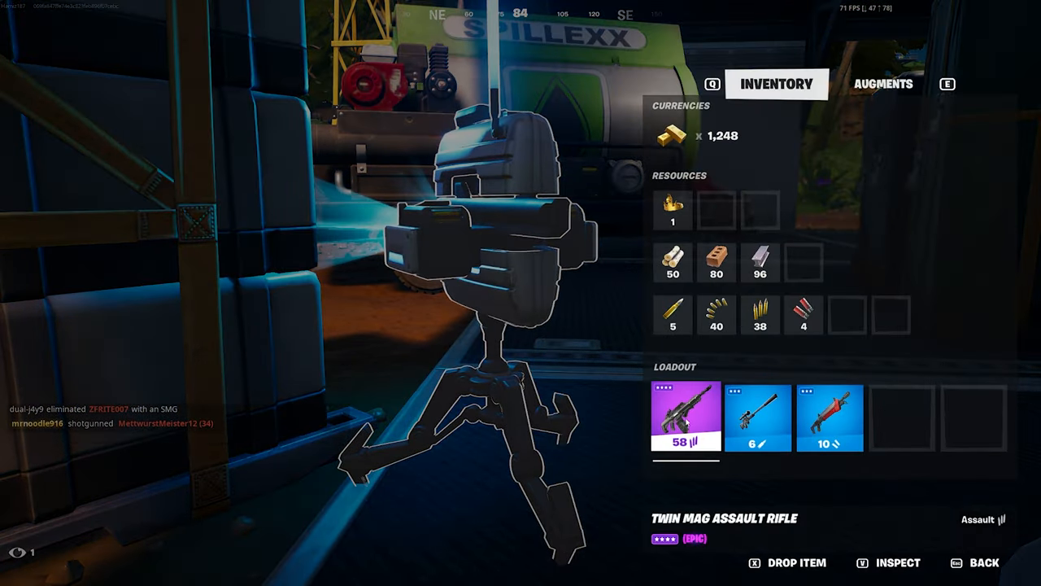
left_click(757, 418)
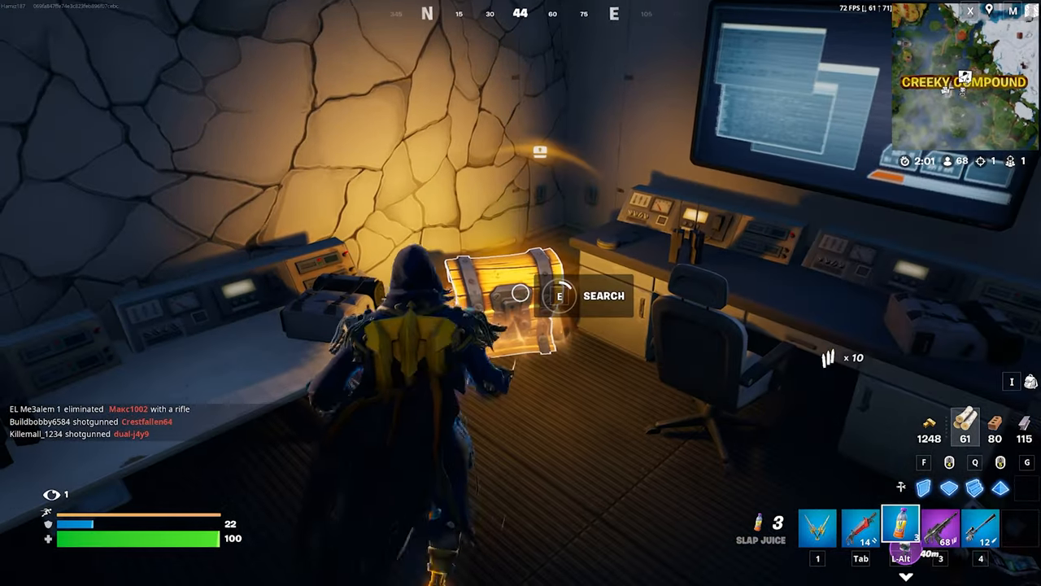
key("e")
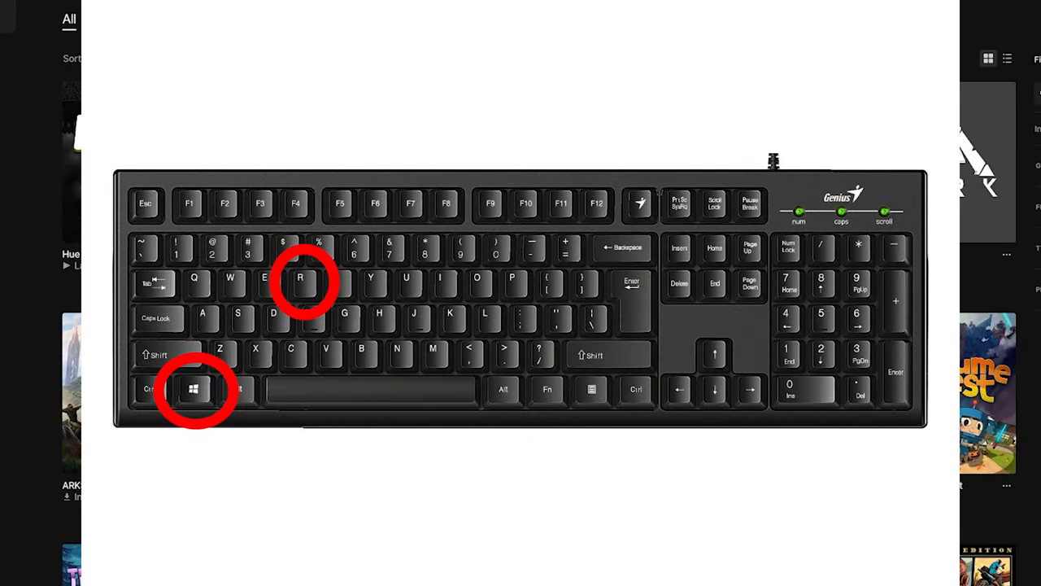
key("Win+r")
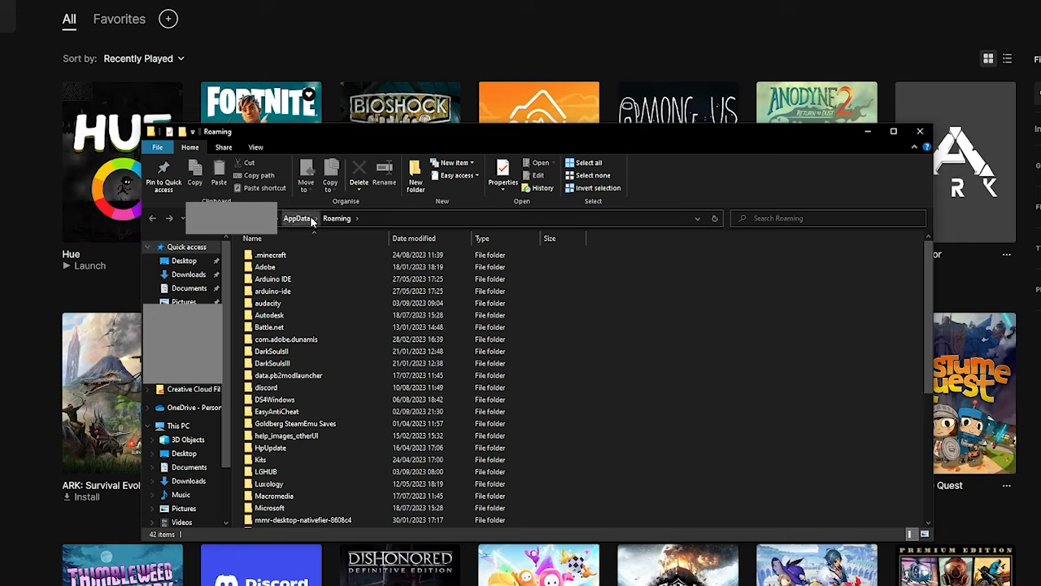
left_click(296, 218)
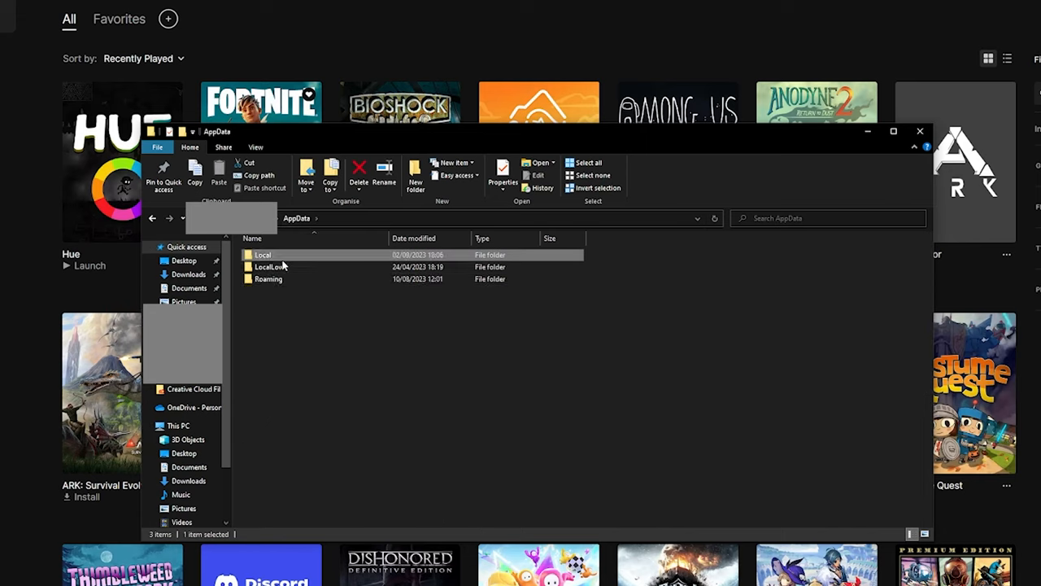
Step: Drill into Local, EpicGamesLauncher, Saved, Config and then the Windows folder
double_click(262, 255)
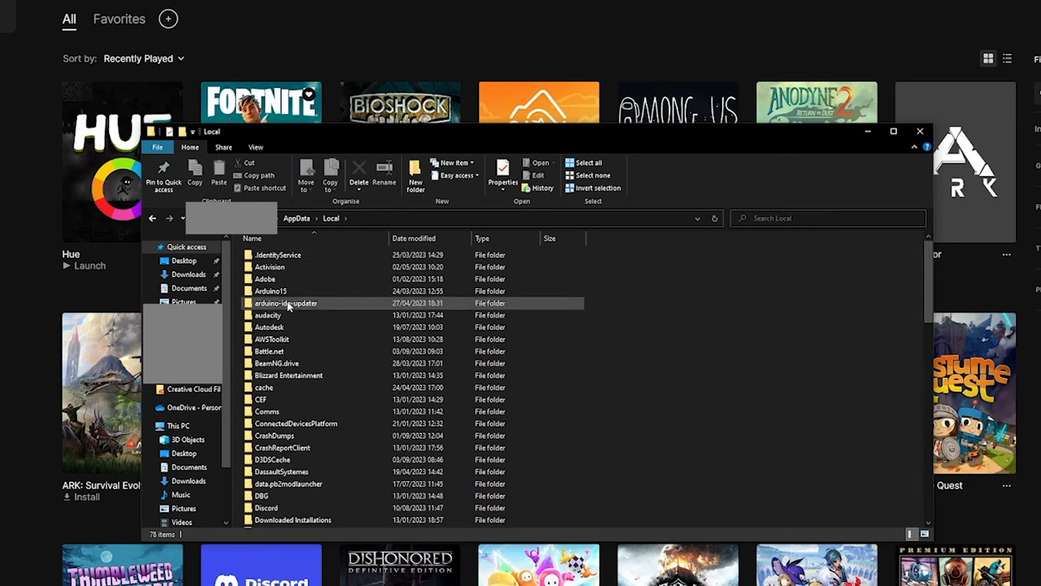
scroll("down", 3)
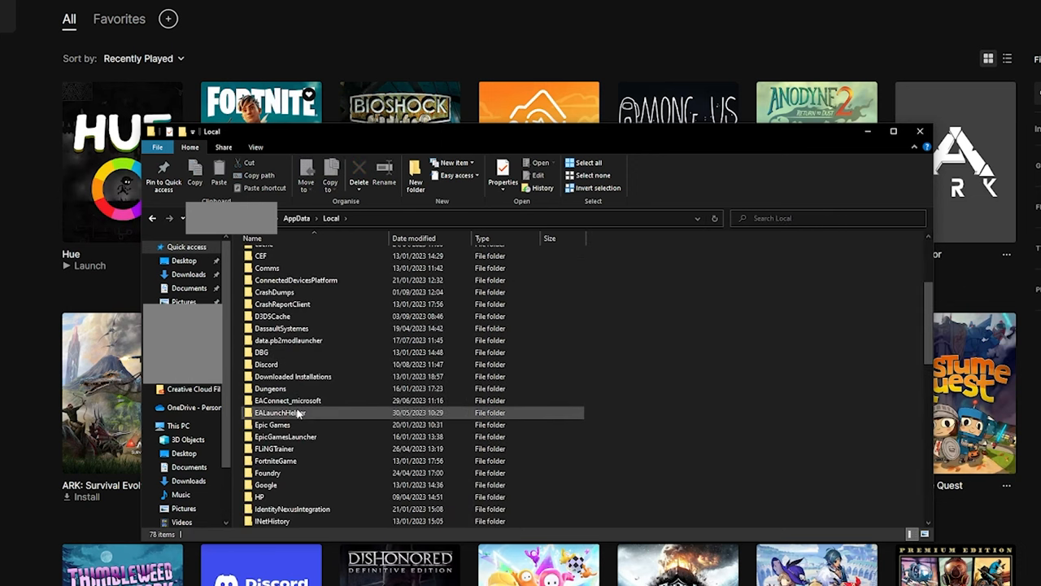
double_click(285, 436)
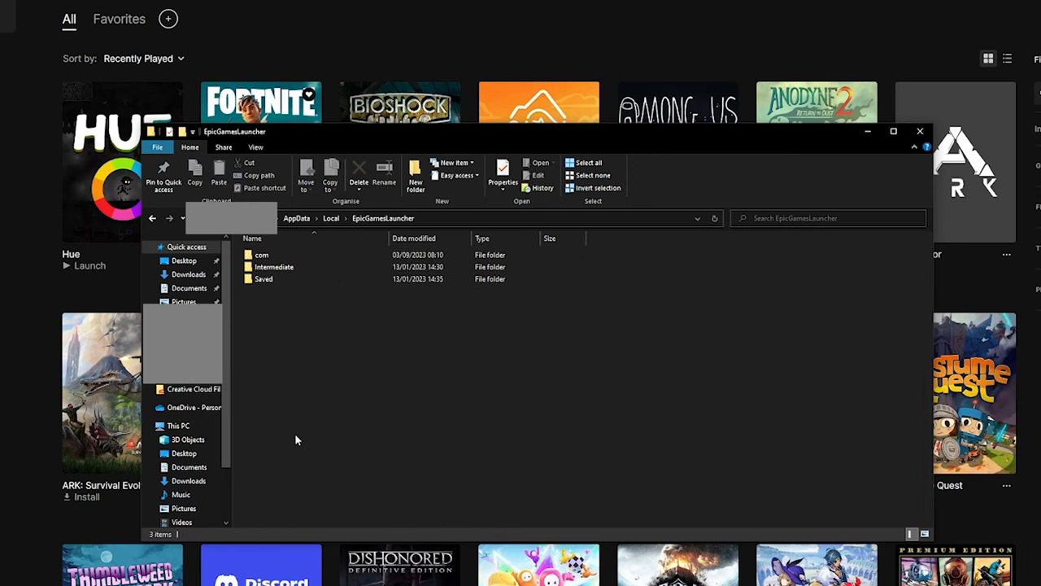
double_click(263, 278)
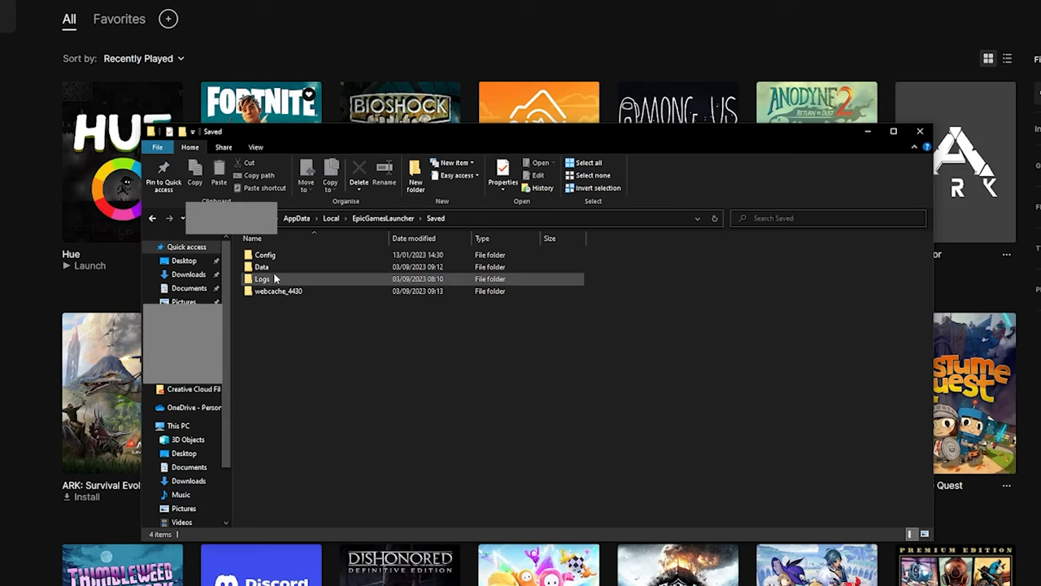
double_click(264, 255)
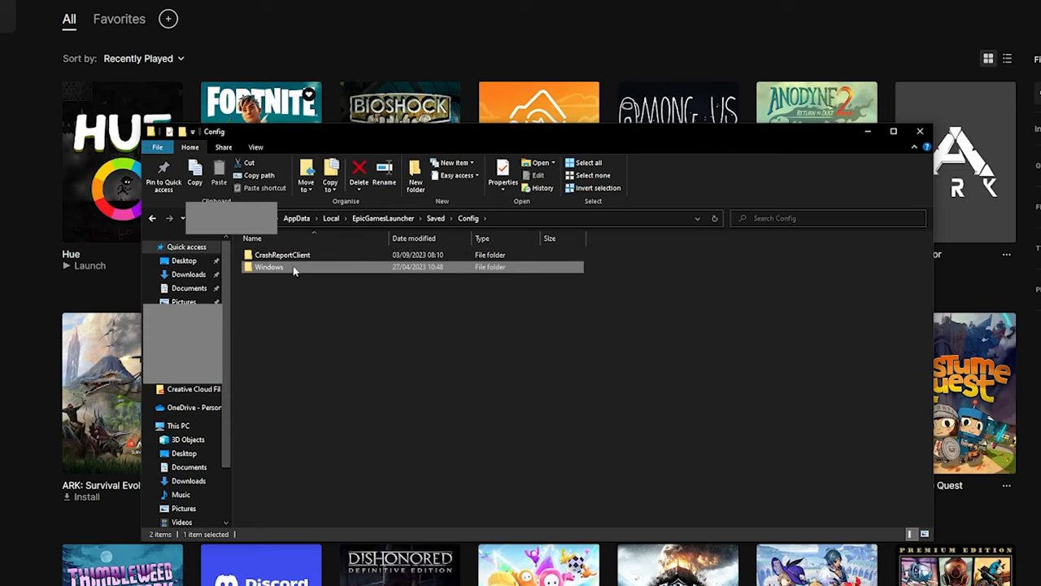
double_click(270, 266)
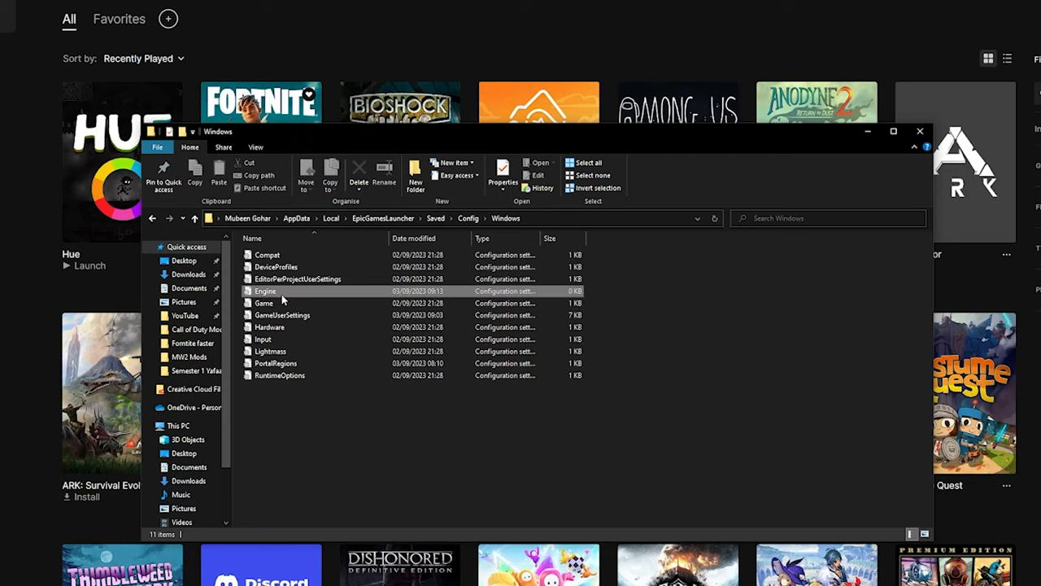
Step: Save Engine.ini with HTTP timeouts 10, 5 chunk downloads, 20 retries, 0.5 retry time; close Explorer
double_click(265, 291)
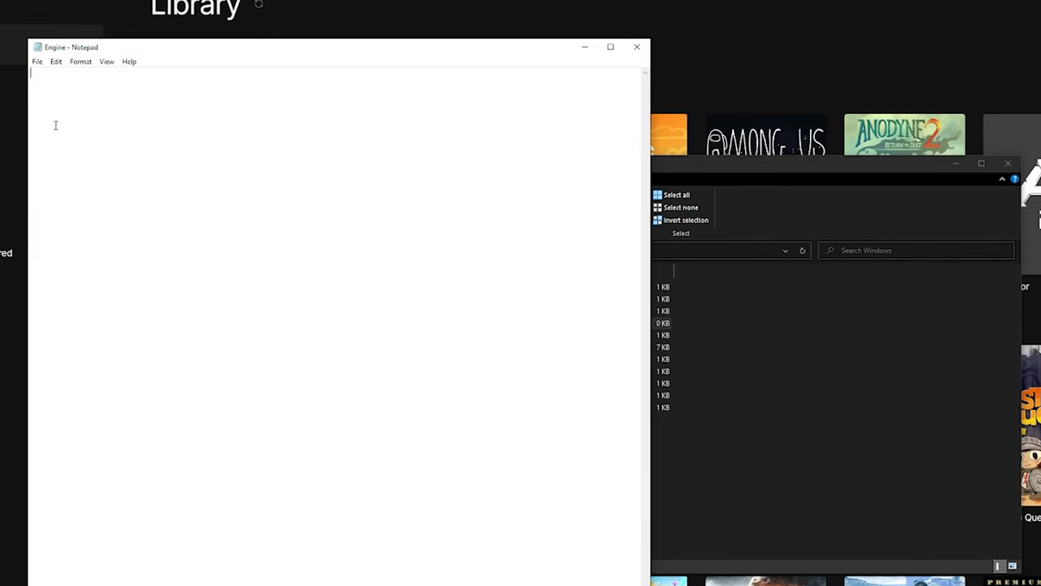
mouse_move(56, 106)
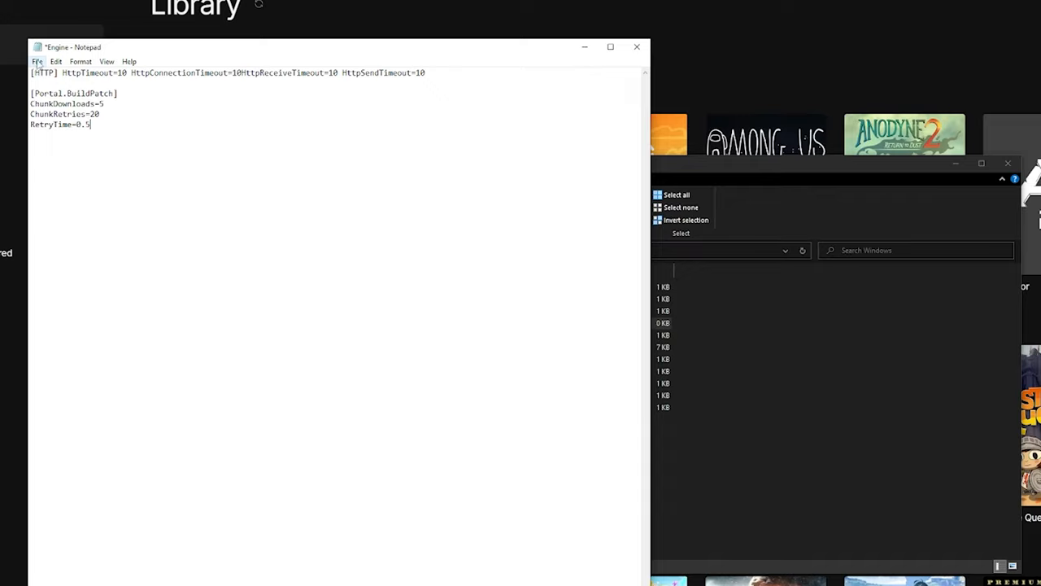
left_click(56, 61)
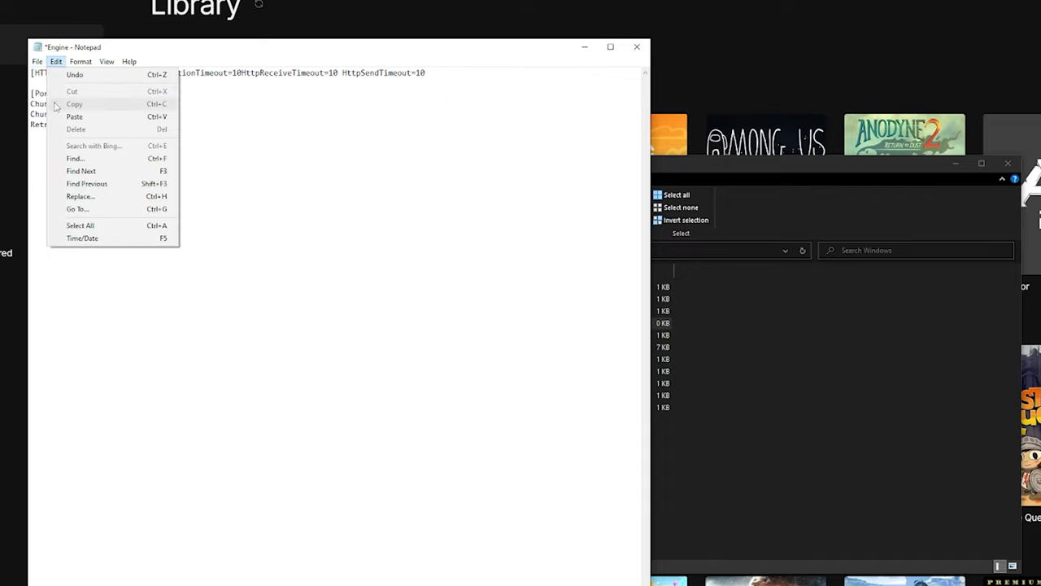
left_click(38, 61)
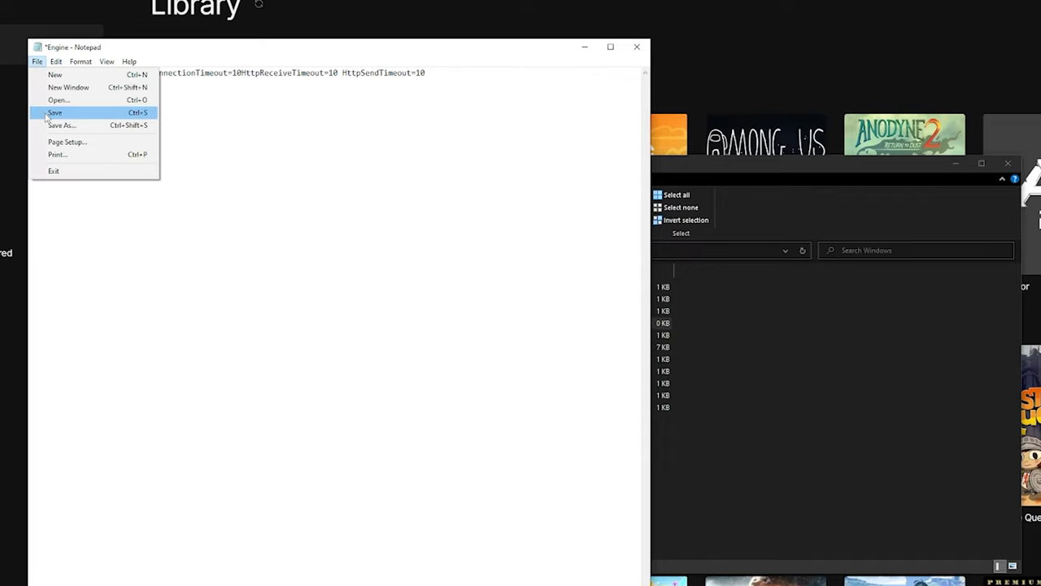
left_click(54, 113)
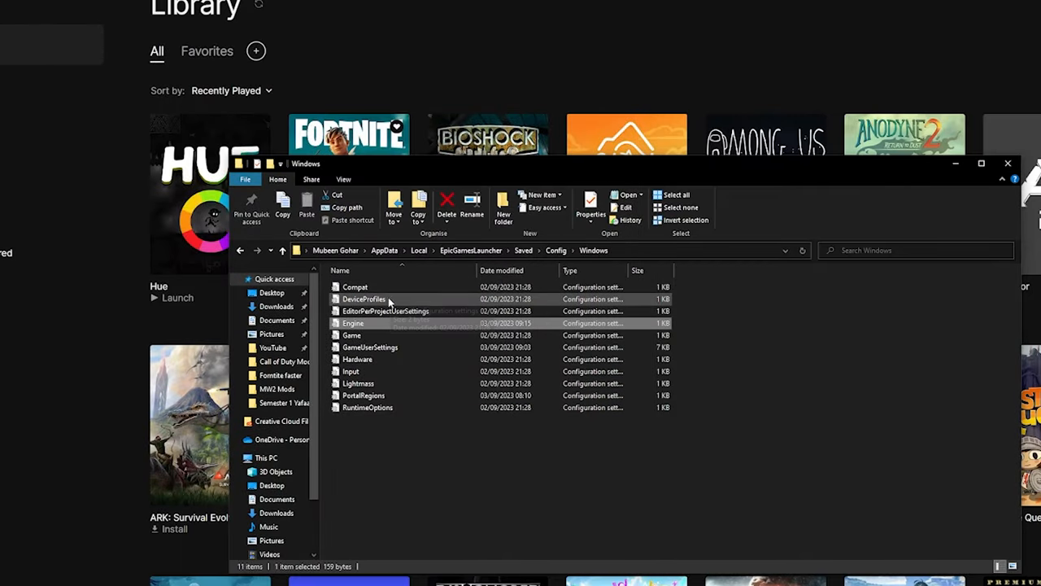
double_click(352, 323)
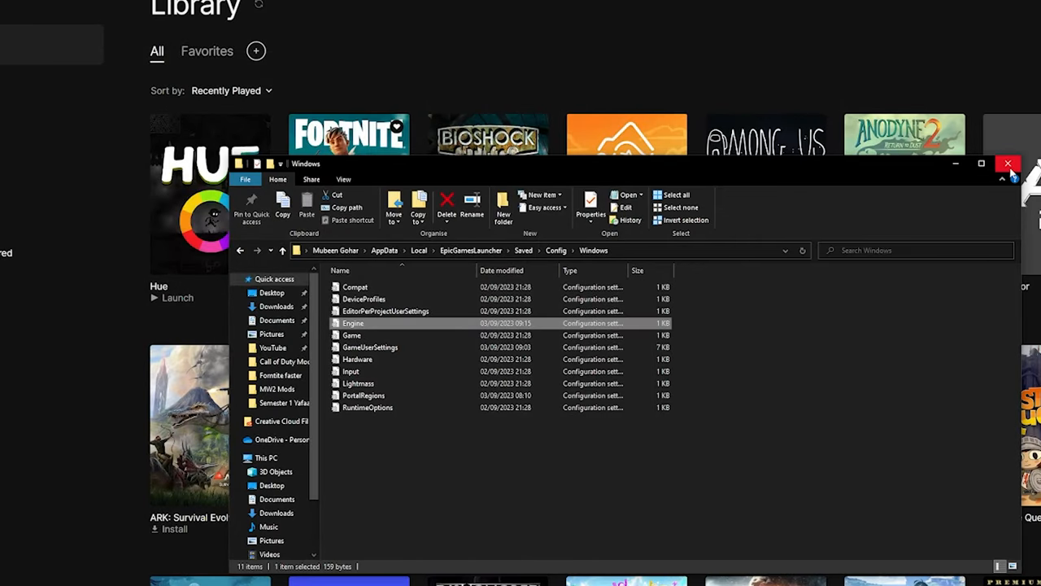
left_click(1008, 164)
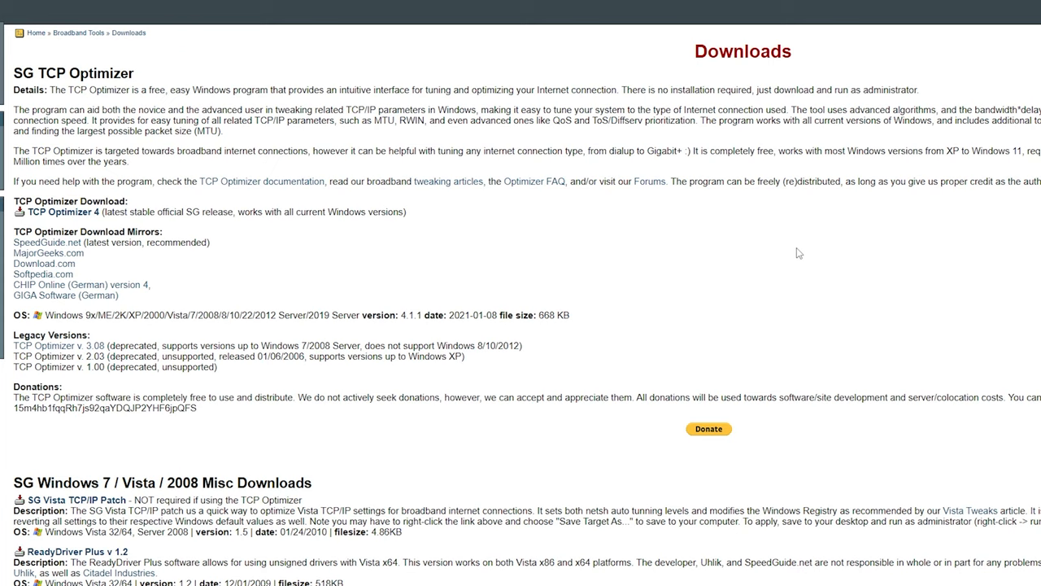
mouse_move(62, 211)
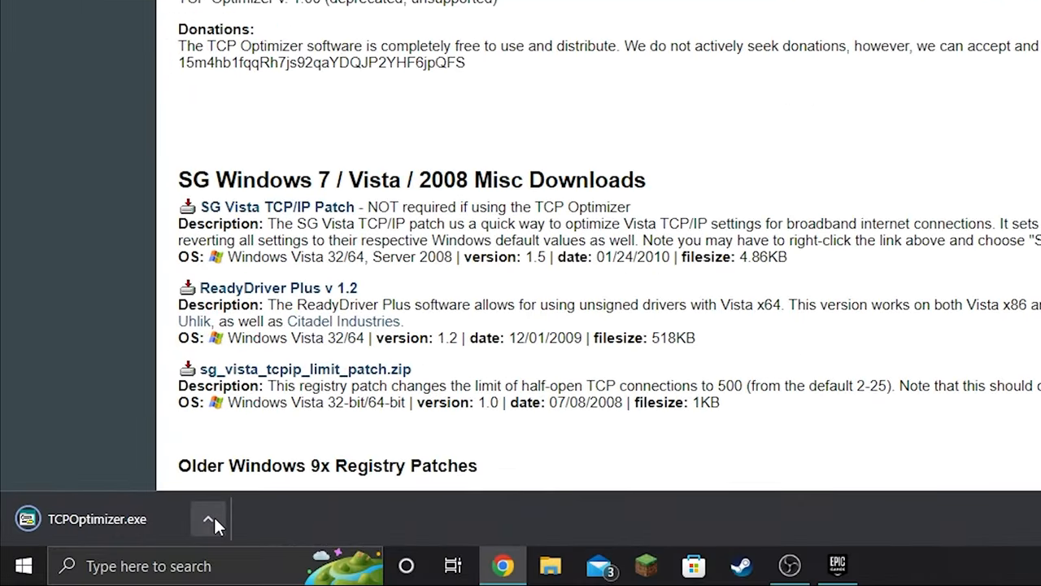
Step: Show the TCPOptimizer download in its folder and run it as administrator
left_click(209, 518)
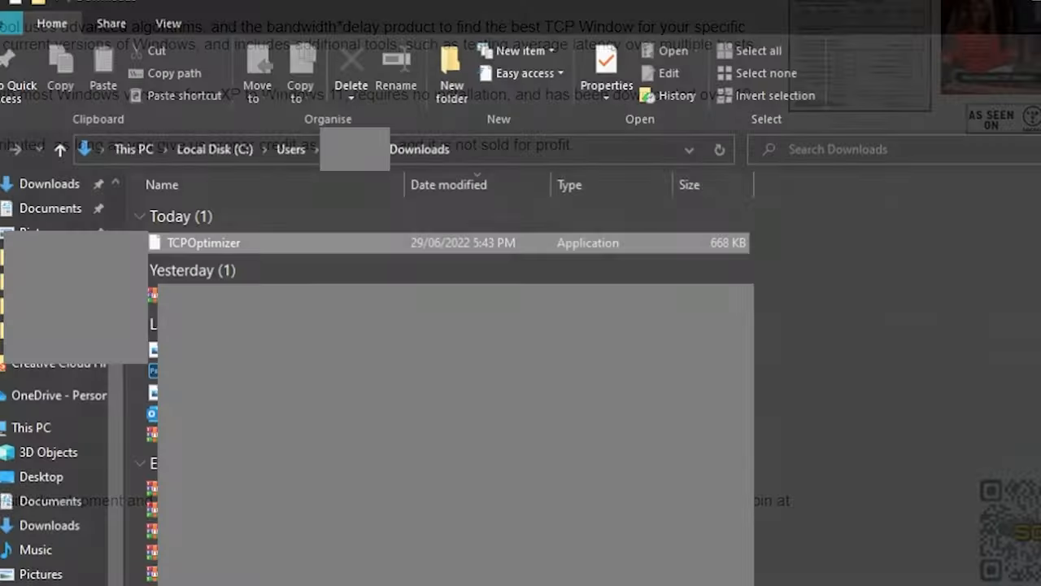
right_click(202, 243)
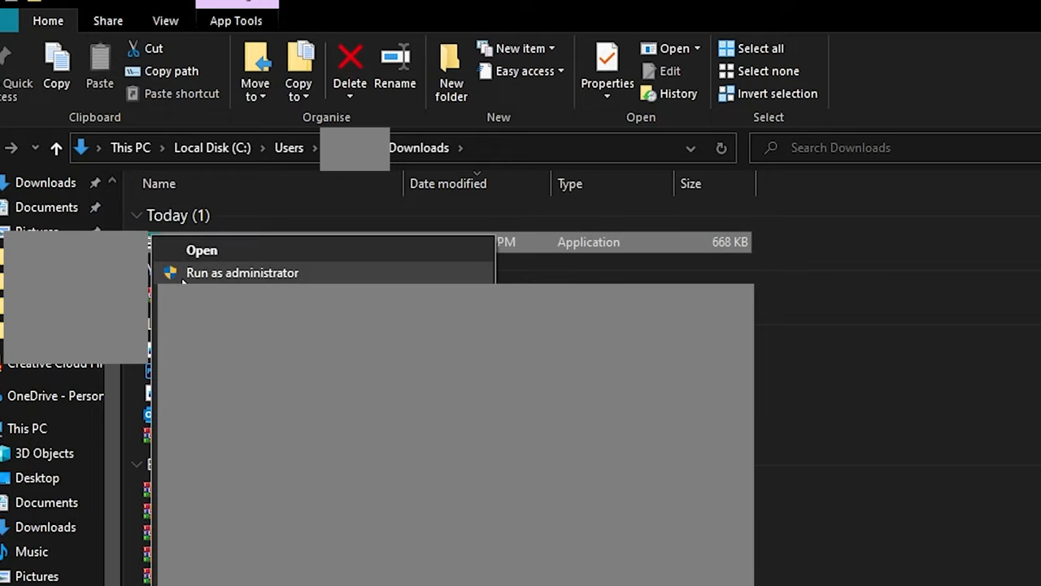
left_click(242, 272)
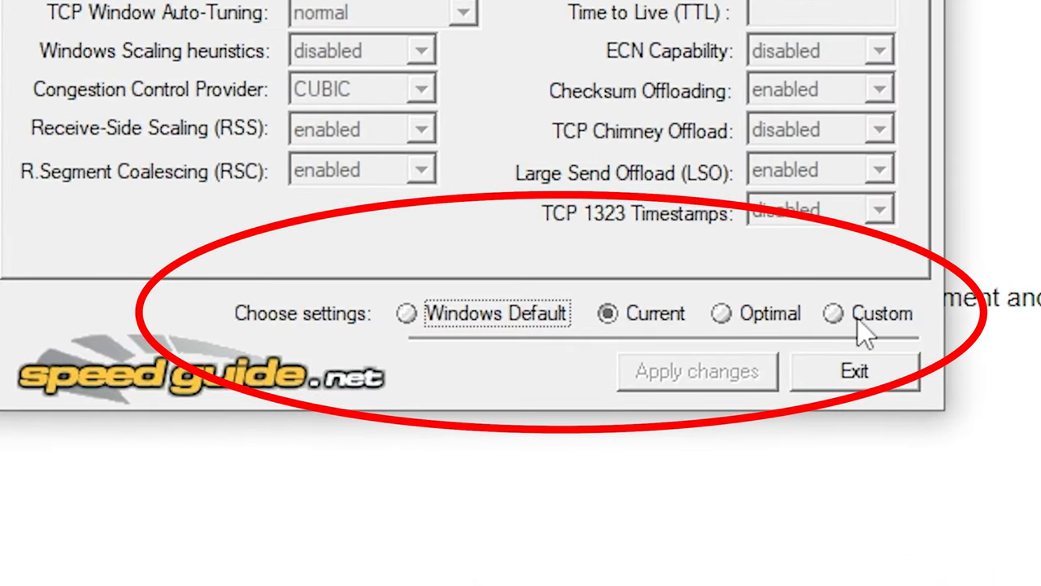
mouse_move(834, 334)
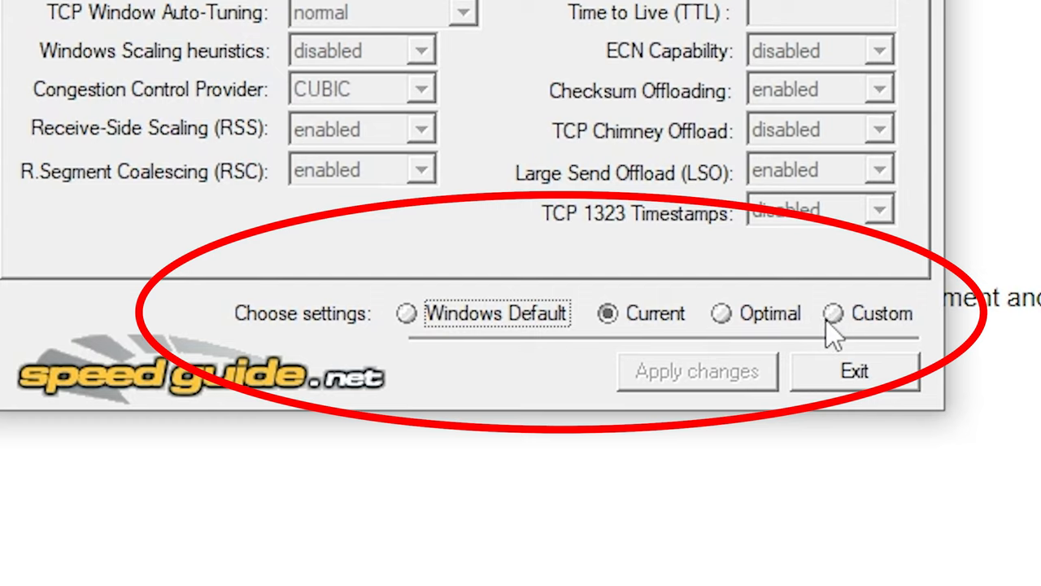
Step: Choose Custom with 100+ Mbps speed, Intel Ethernet adapter, normal auto-tuning and ctcp congestion control
left_click(833, 313)
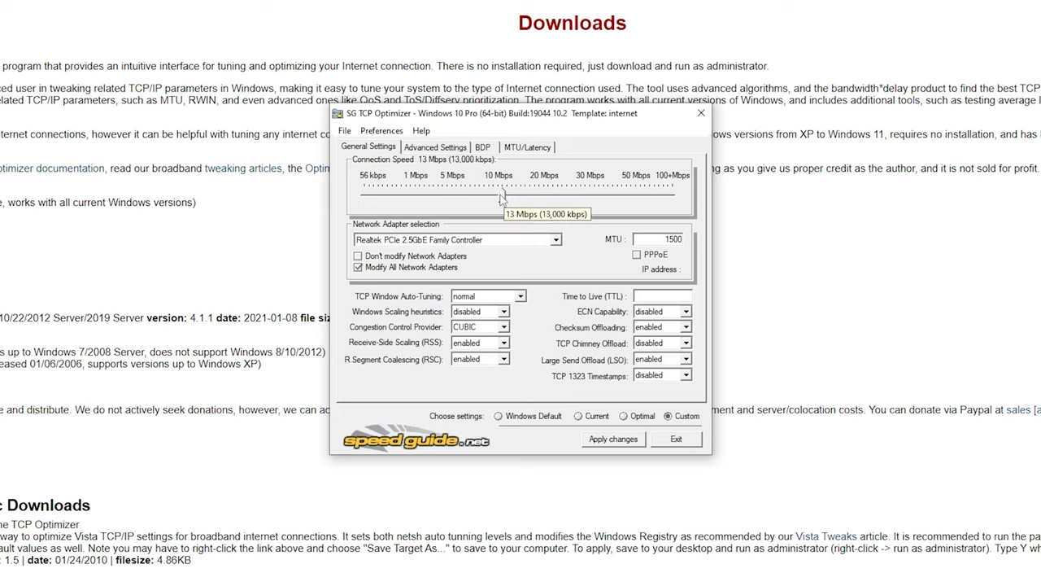
left_click_drag(502, 195, 674, 196)
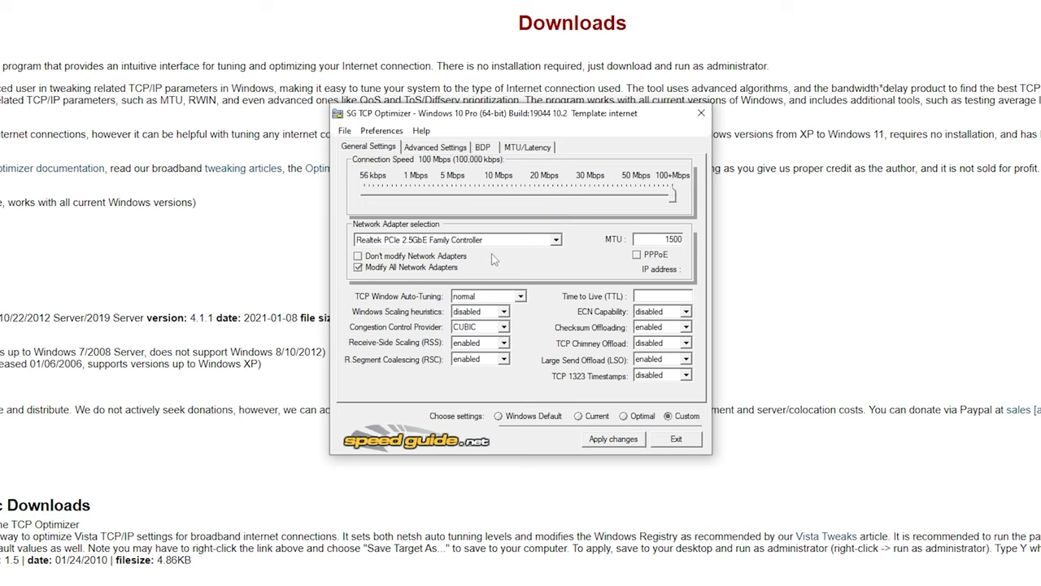
mouse_move(491, 304)
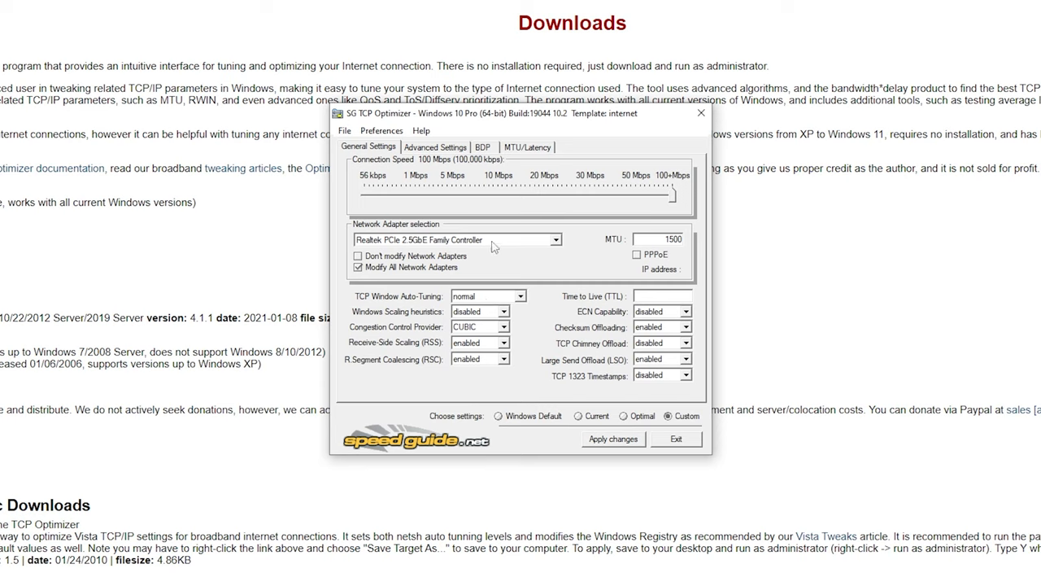
left_click(458, 239)
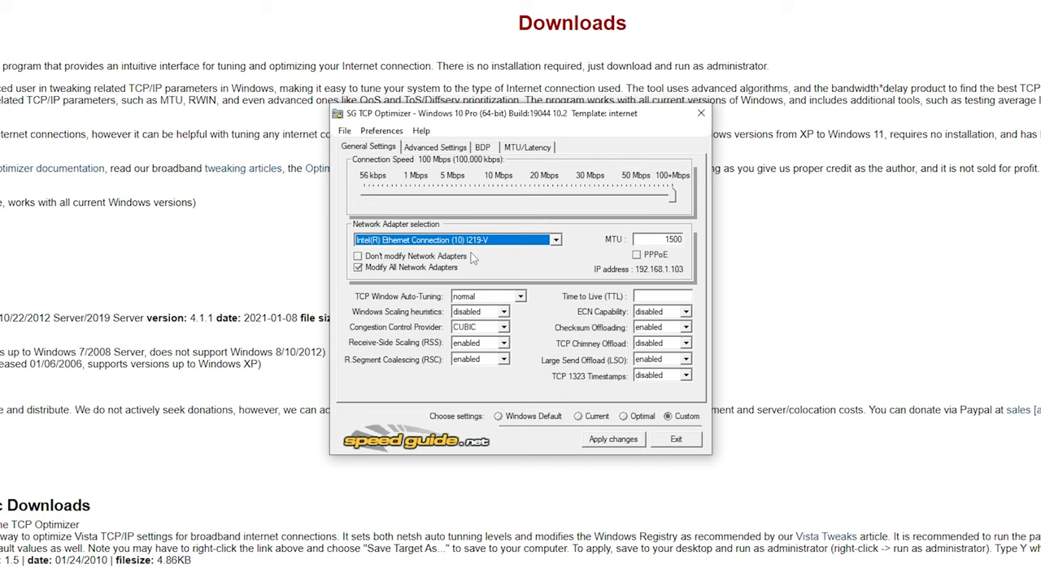
mouse_move(454, 250)
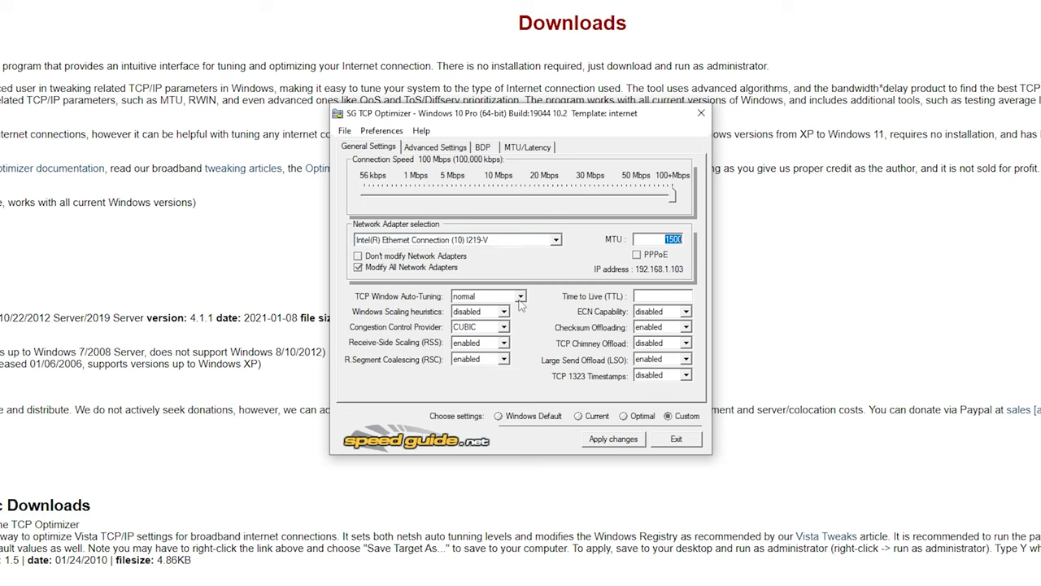
left_click(484, 295)
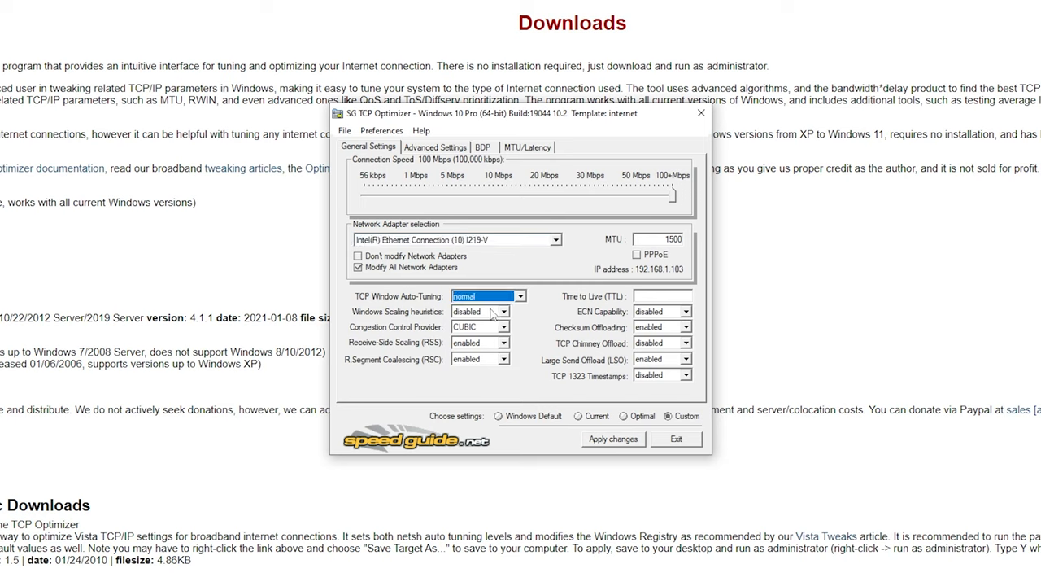
mouse_move(480, 312)
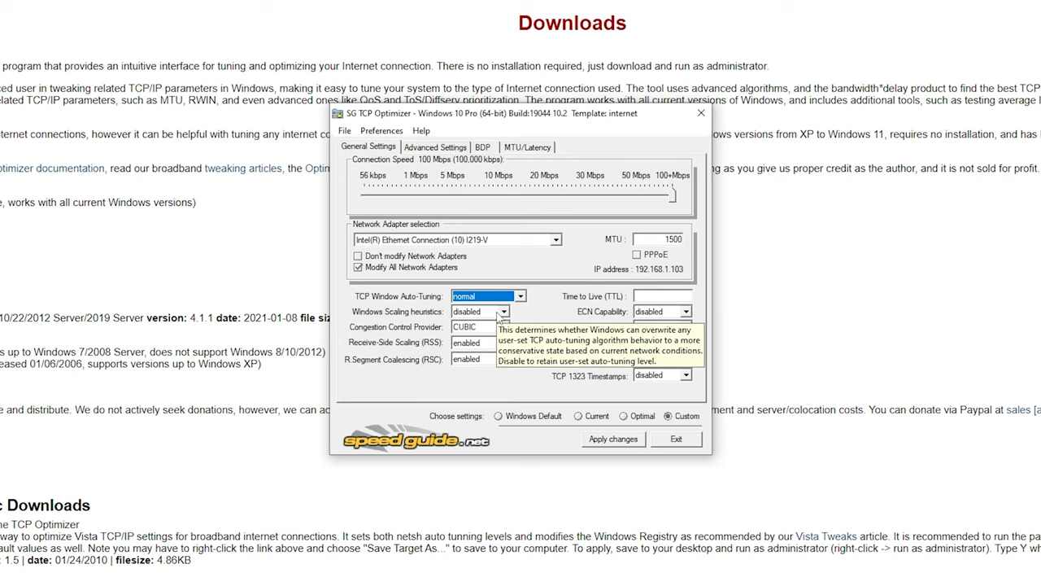
left_click(512, 327)
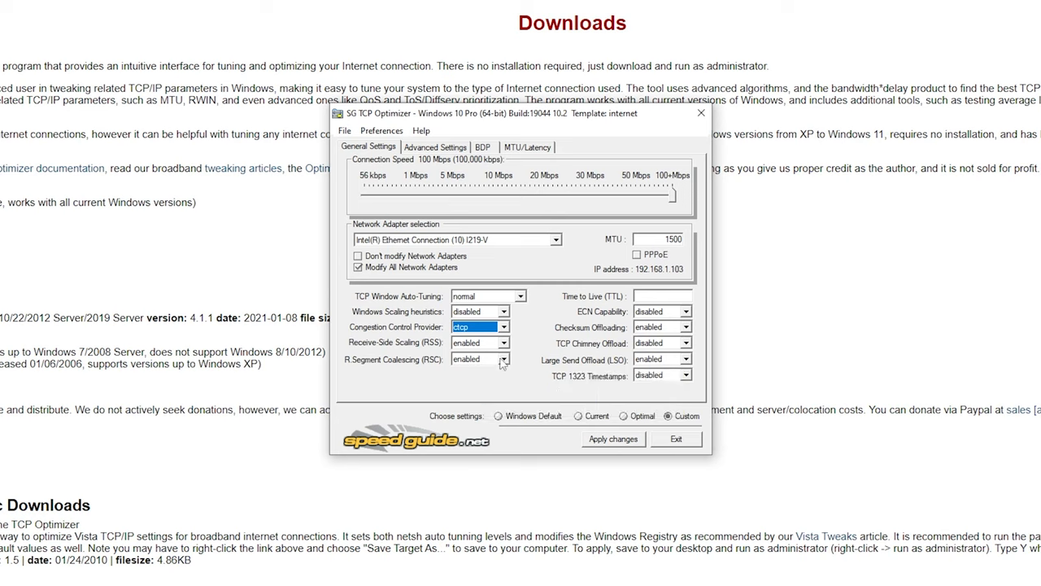
mouse_move(673, 336)
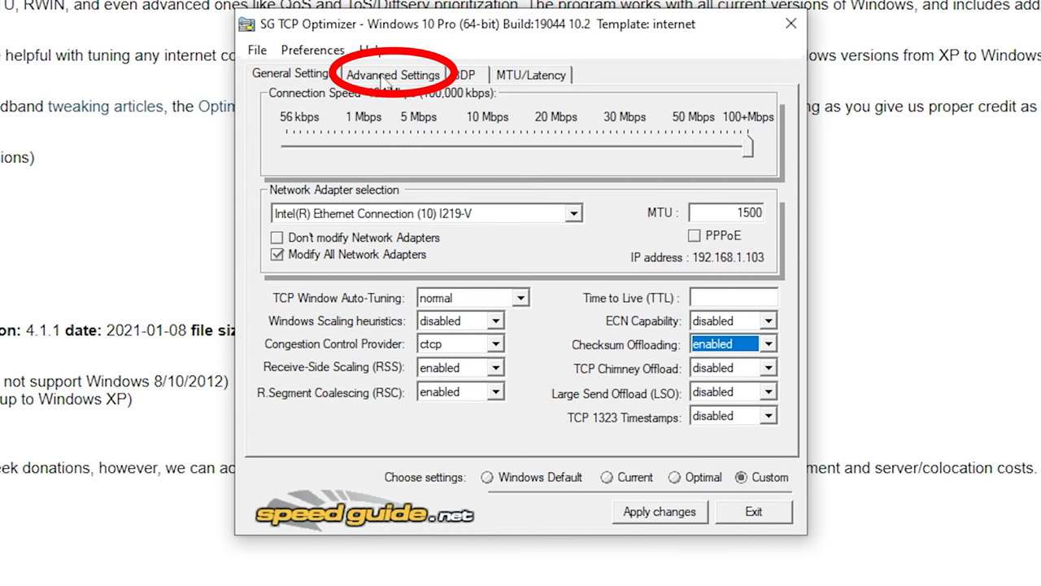
Step: On Advanced Settings, replace the LocalPriority value and set QoS Do not use NLA to optimal
left_click(393, 74)
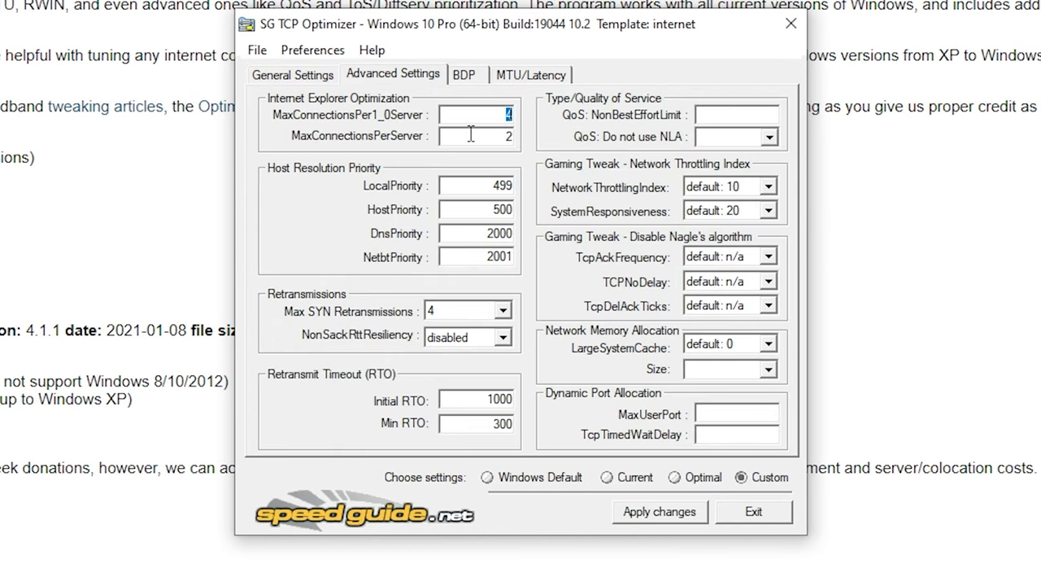
mouse_move(475, 135)
type("10")
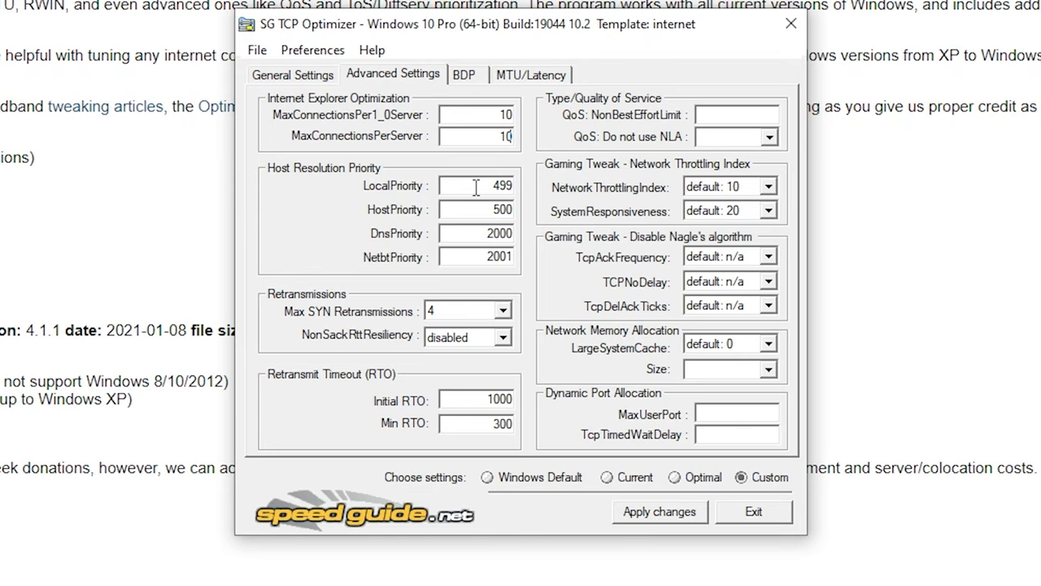
double_click(476, 185)
type("4")
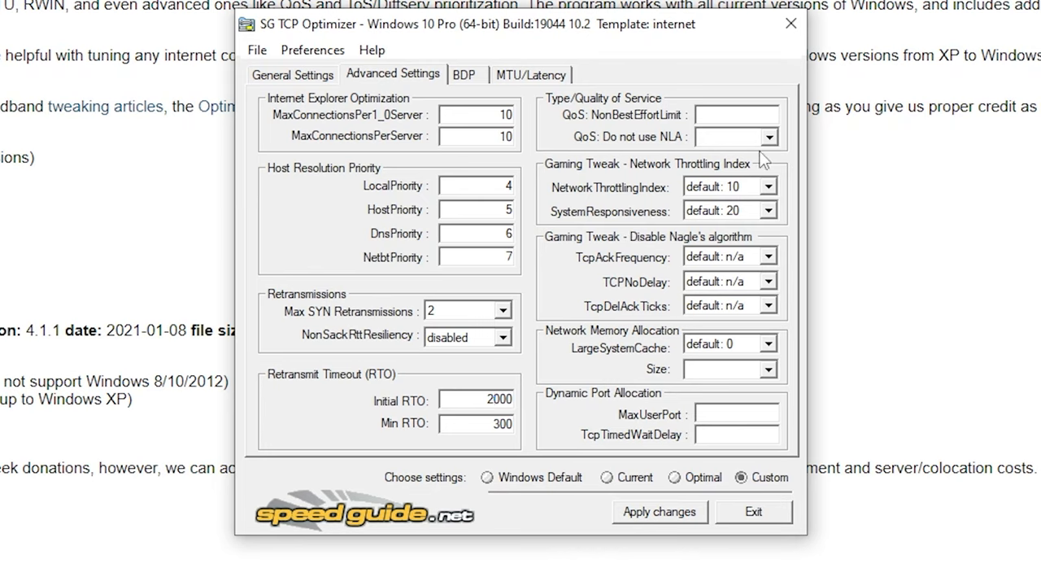
left_click(476, 399)
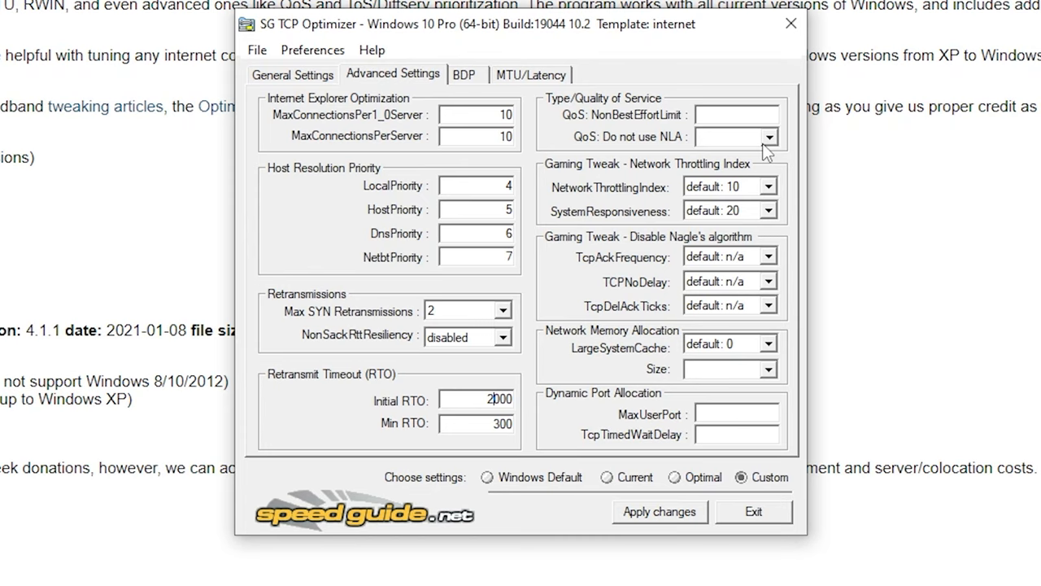
left_click(729, 135)
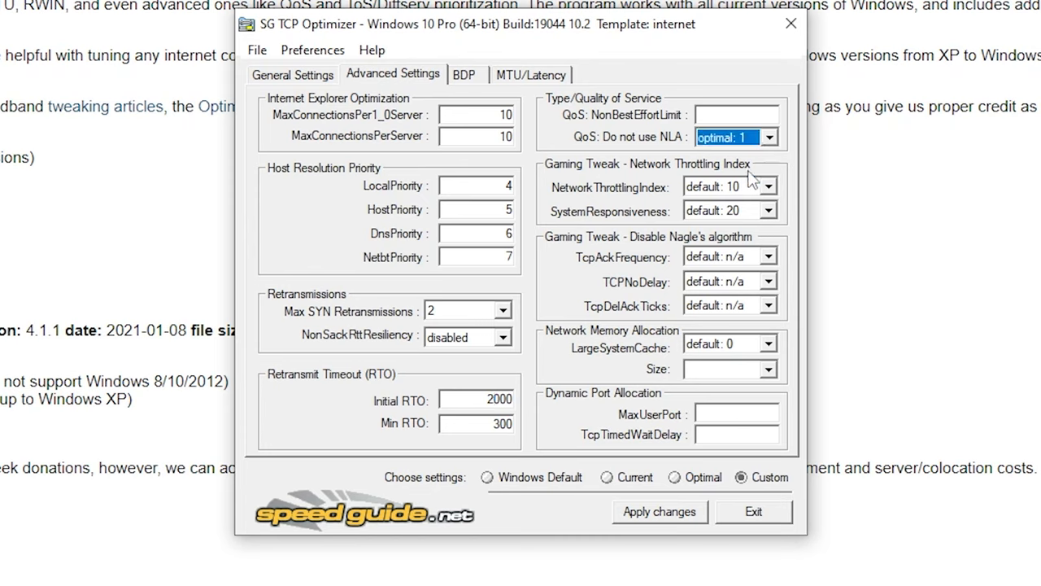
mouse_move(769, 187)
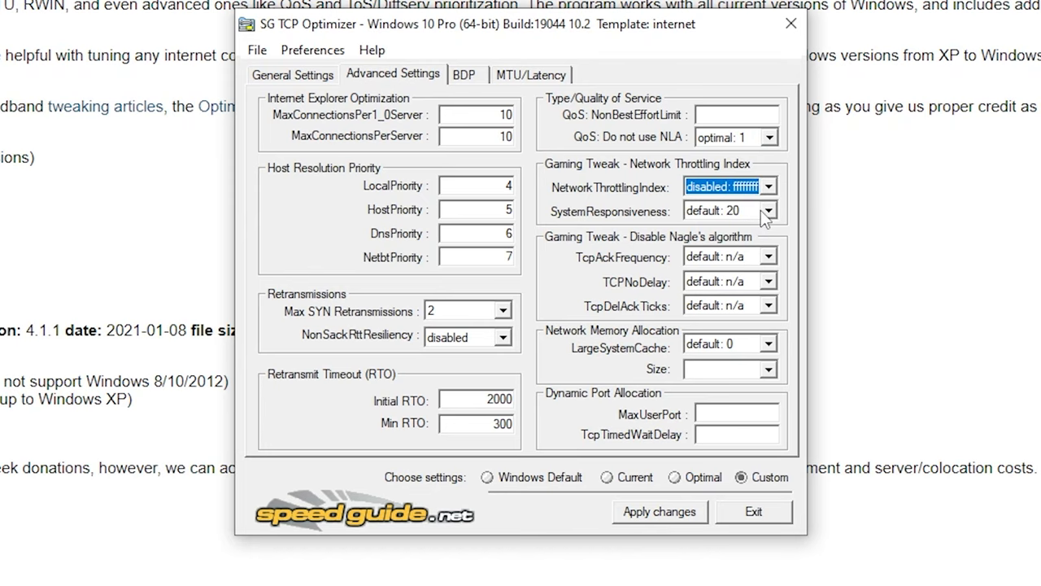
Step: Set SystemResponsiveness to gaming, TcpAckFrequency and TcpDelAckTicks disabled, TCPNoDelay enabled, LargeSystemCache default
left_click(767, 211)
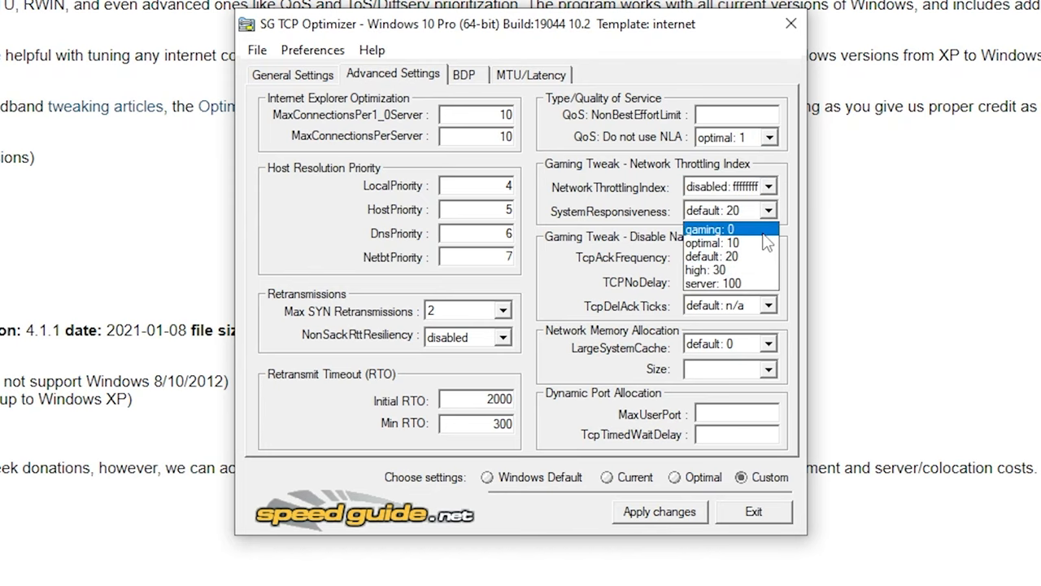
left_click(708, 229)
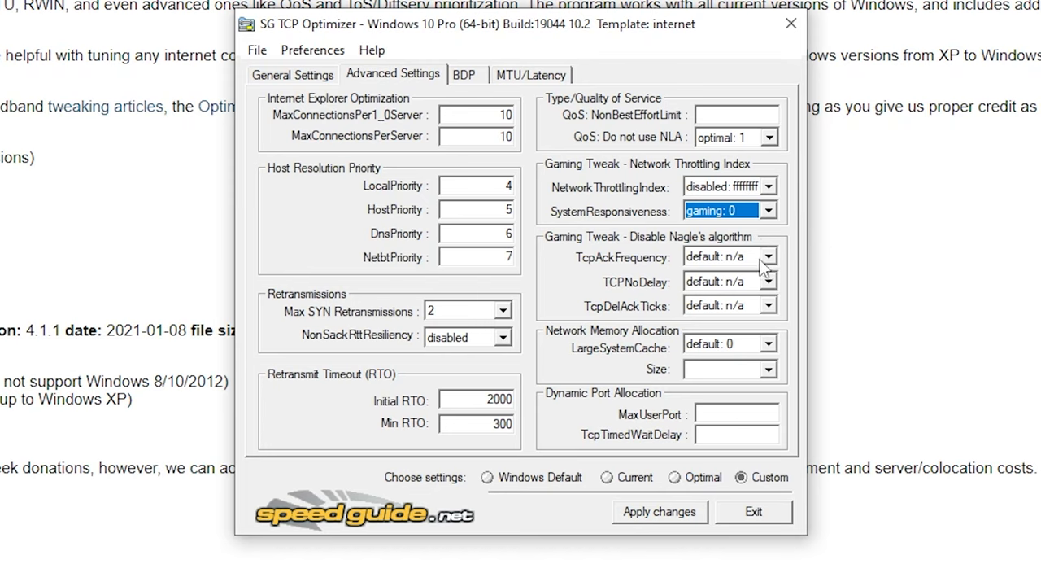
left_click(720, 256)
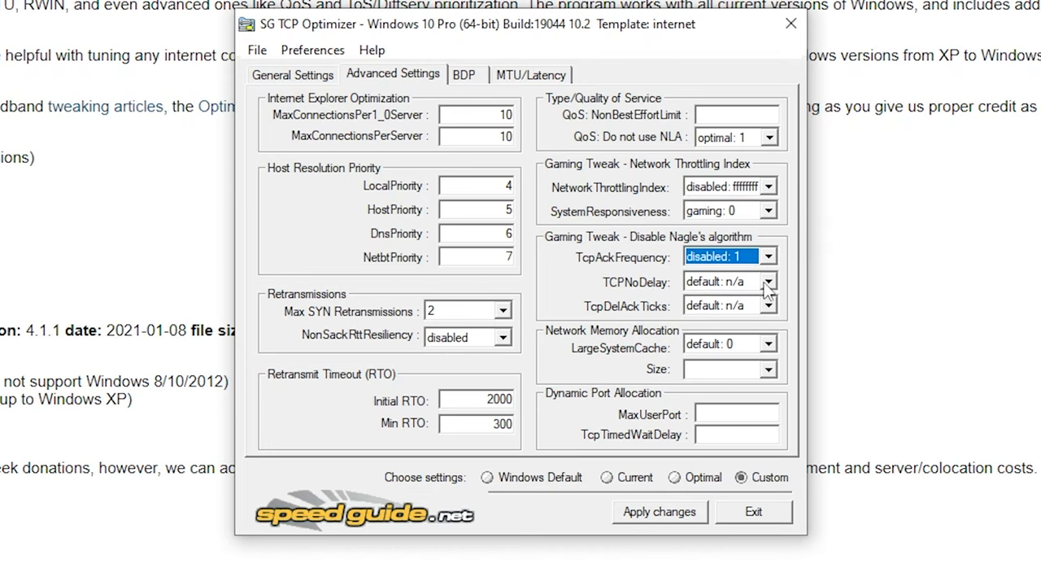
left_click(767, 305)
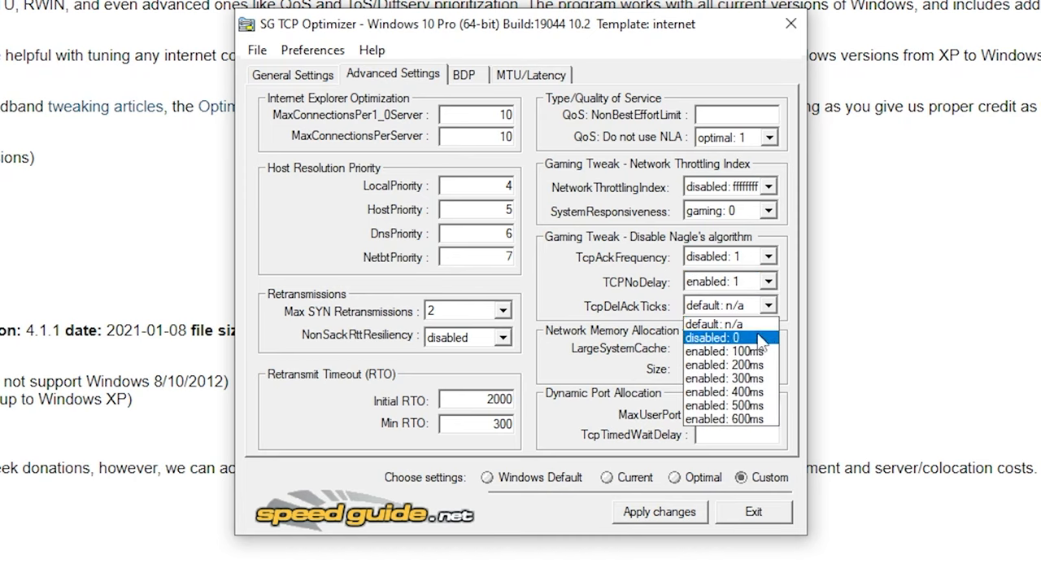
left_click(713, 336)
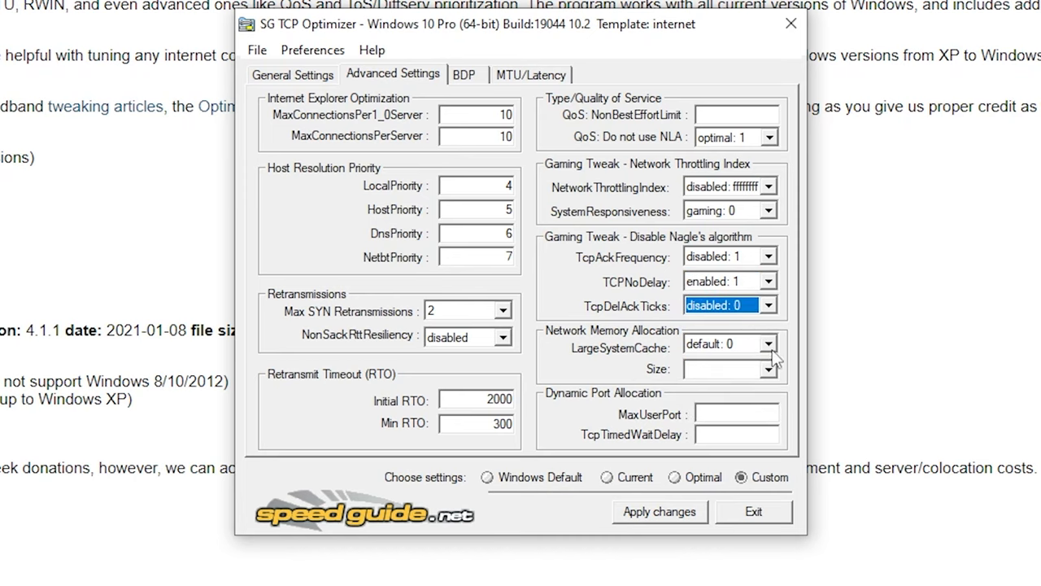
left_click(767, 343)
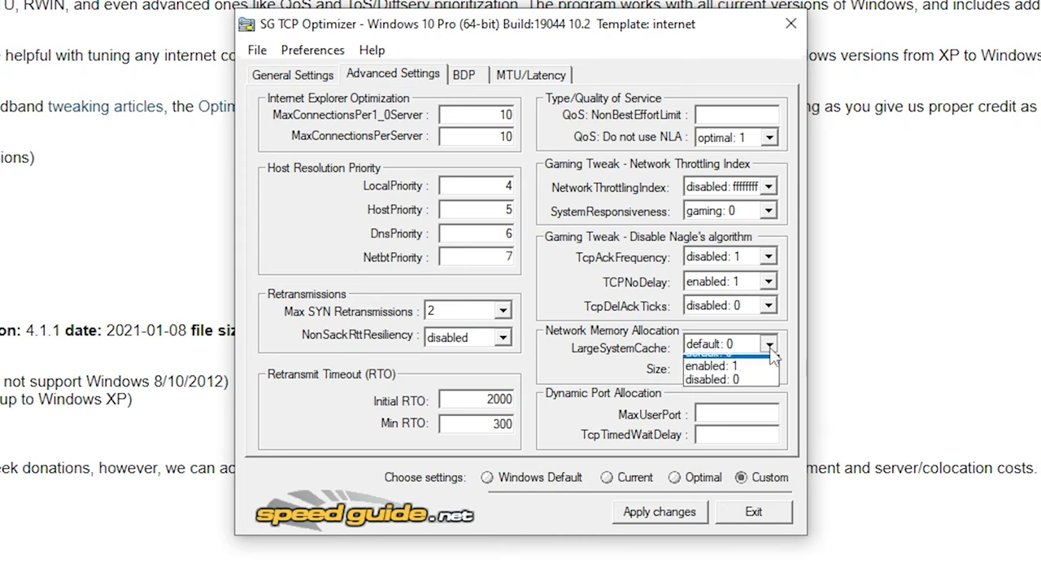
left_click(767, 369)
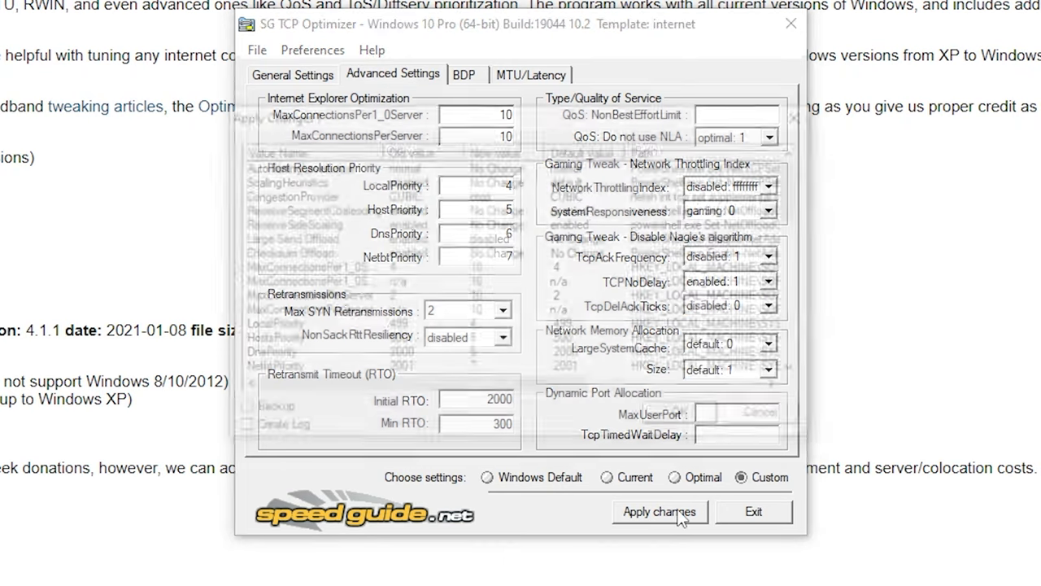
Step: Apply the custom TCP changes and confirm the Apply Changes summary
left_click(659, 511)
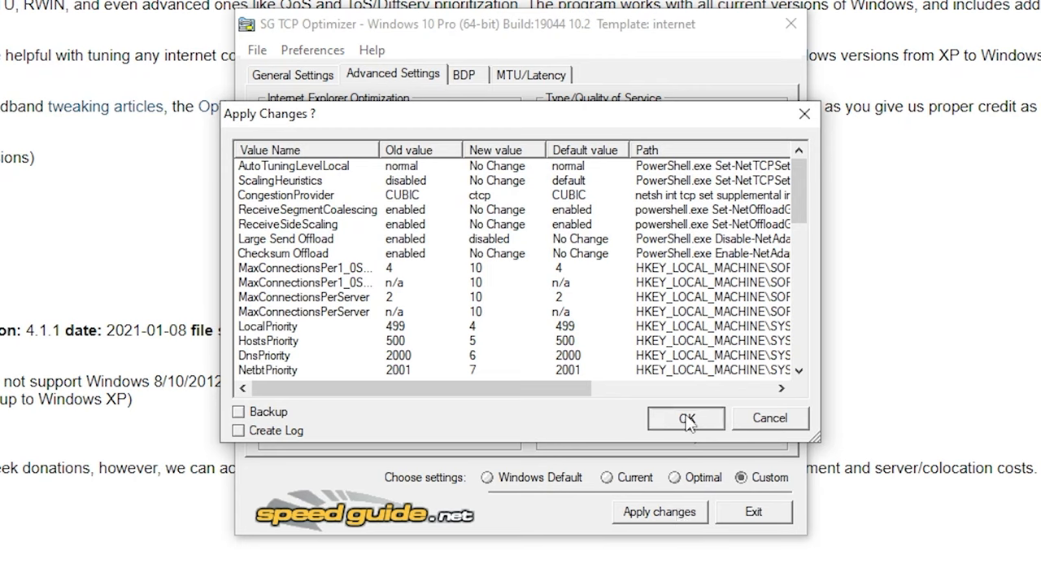
left_click(686, 418)
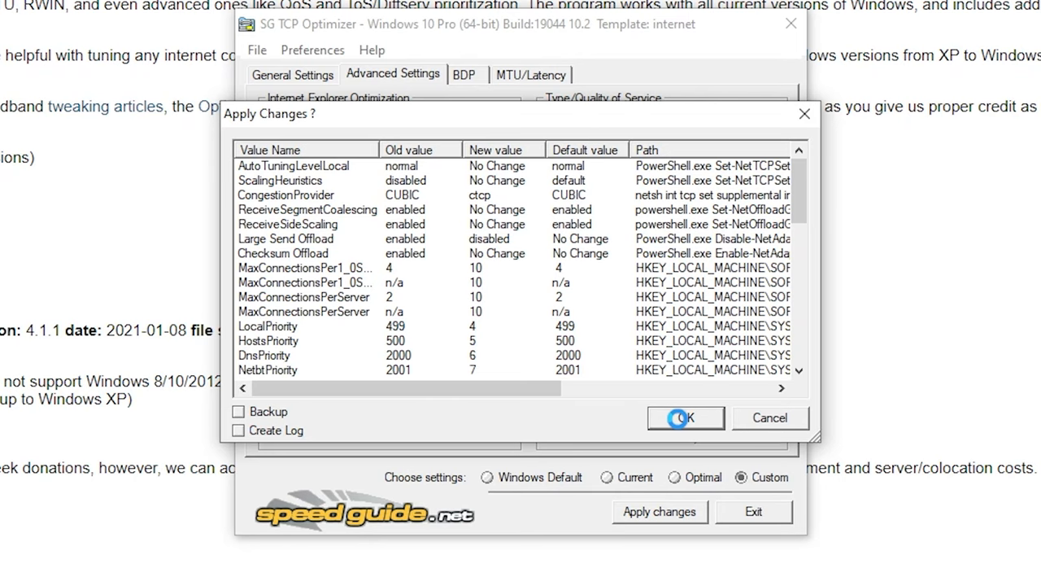
left_click(20, 568)
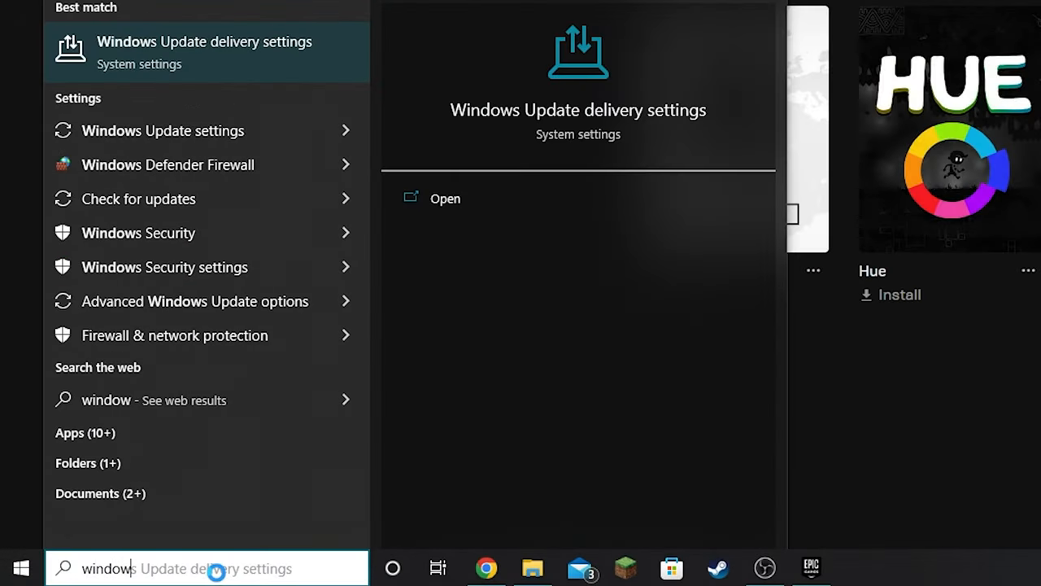
Step: Search 'windows update e' and switch Allow downloads from other PCs to Off
type("windows update e")
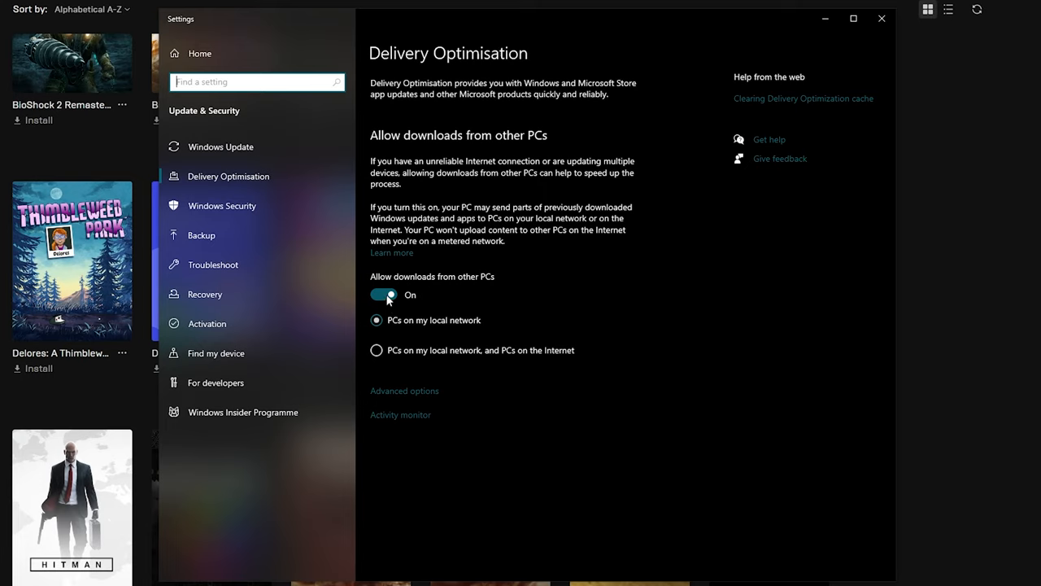
left_click(383, 295)
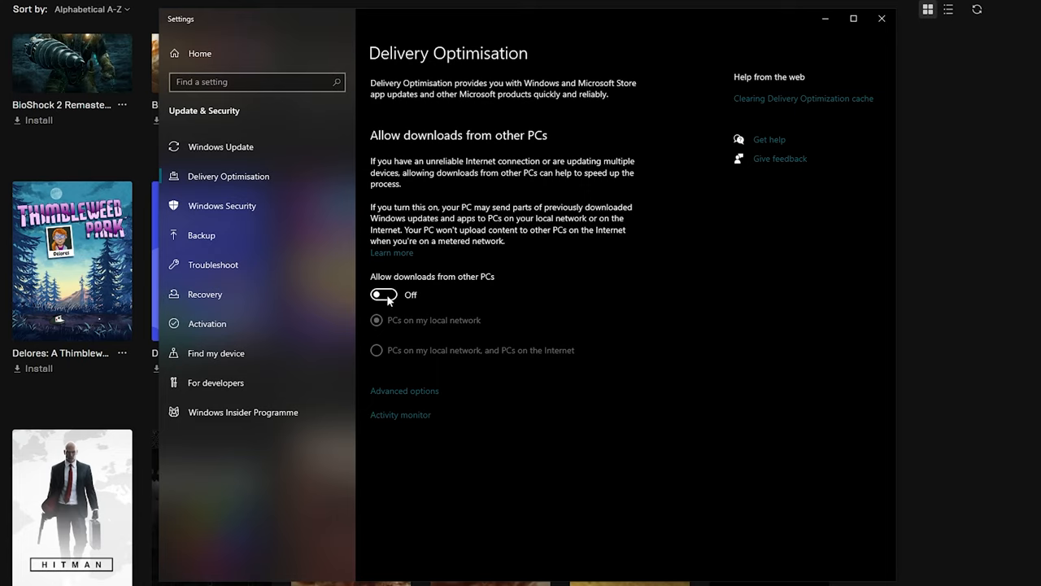
mouse_move(391, 299)
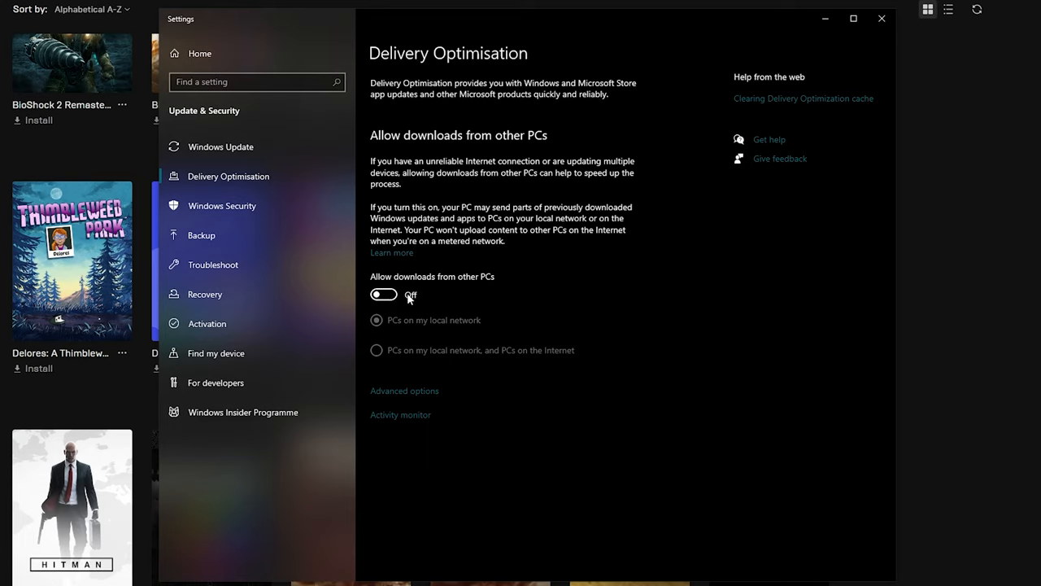
mouse_move(414, 298)
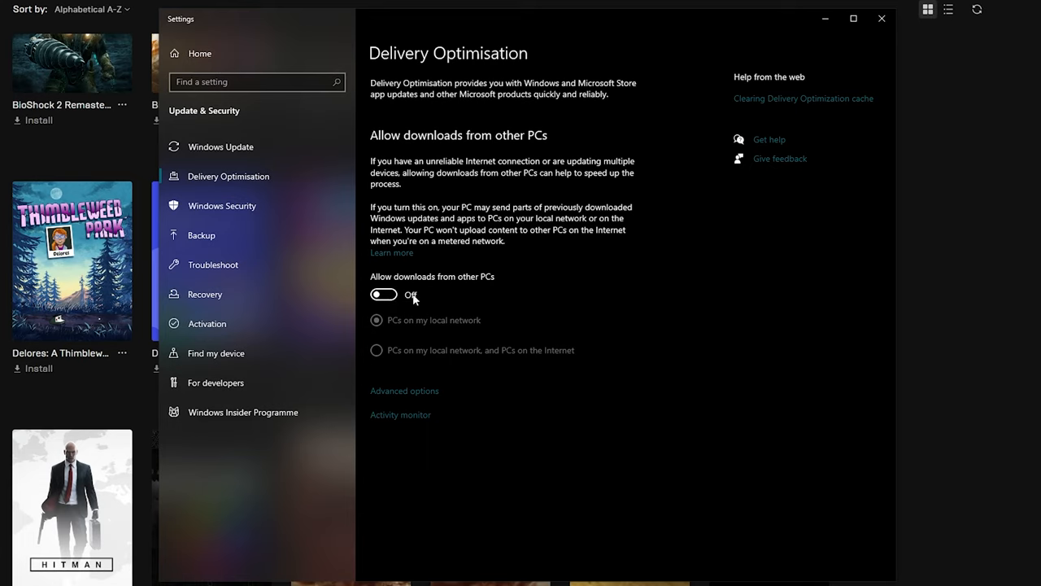
mouse_move(415, 381)
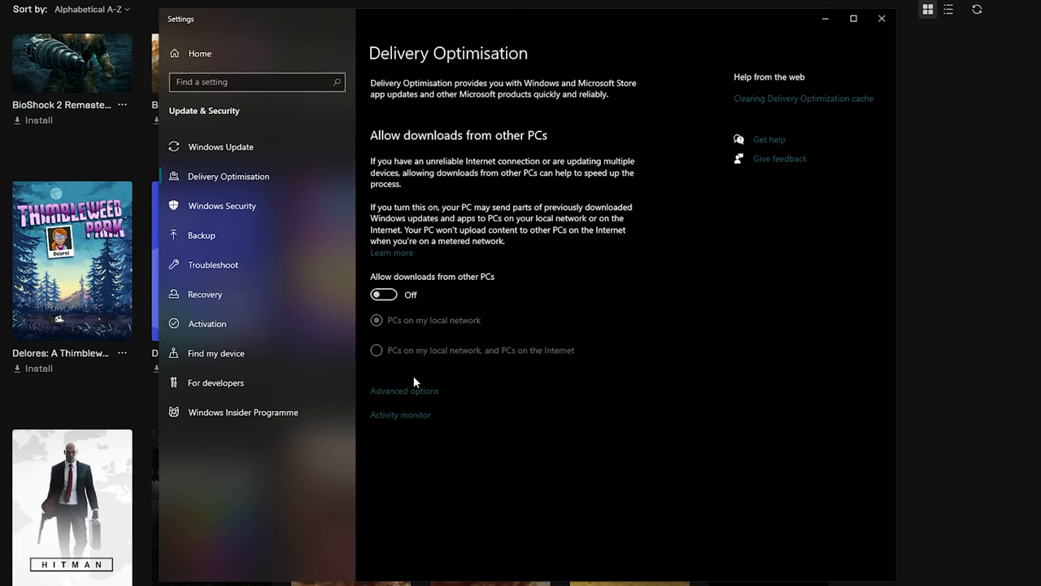
Step: In Advanced options, choose percentage of measured bandwidth and drag the download limit to 5%
left_click(404, 390)
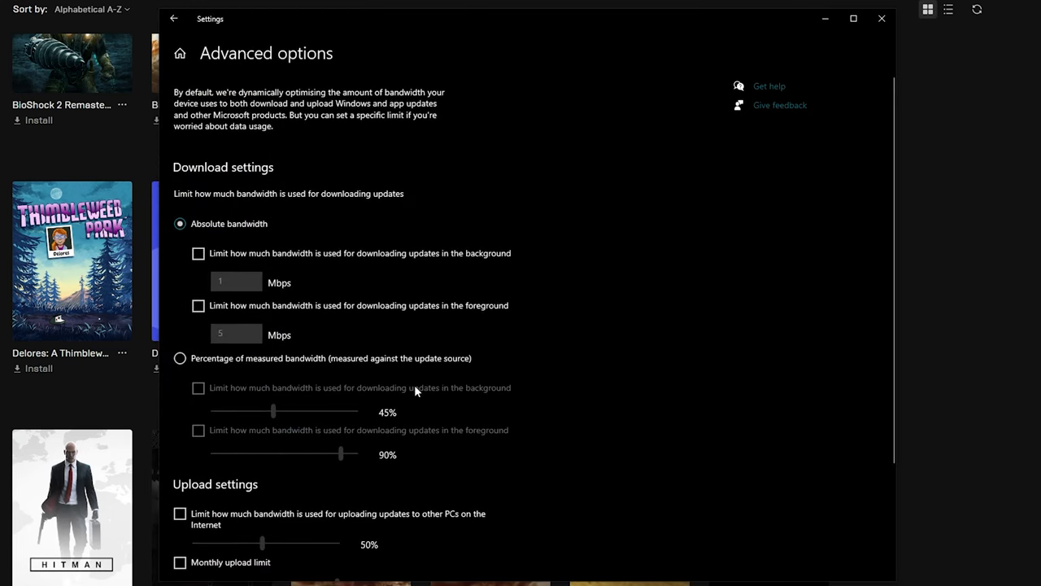
scroll("down", 3)
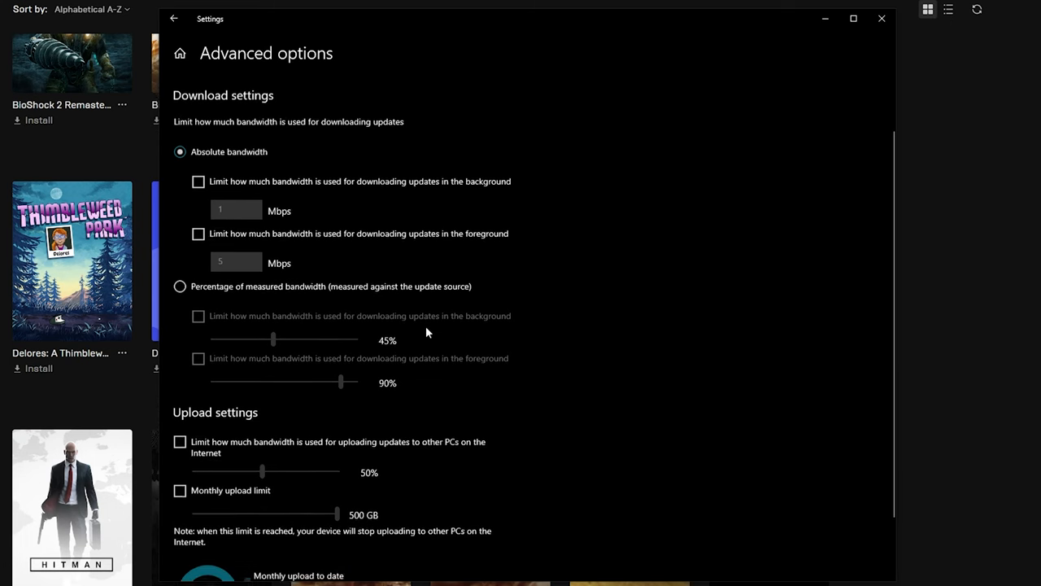
left_click(179, 287)
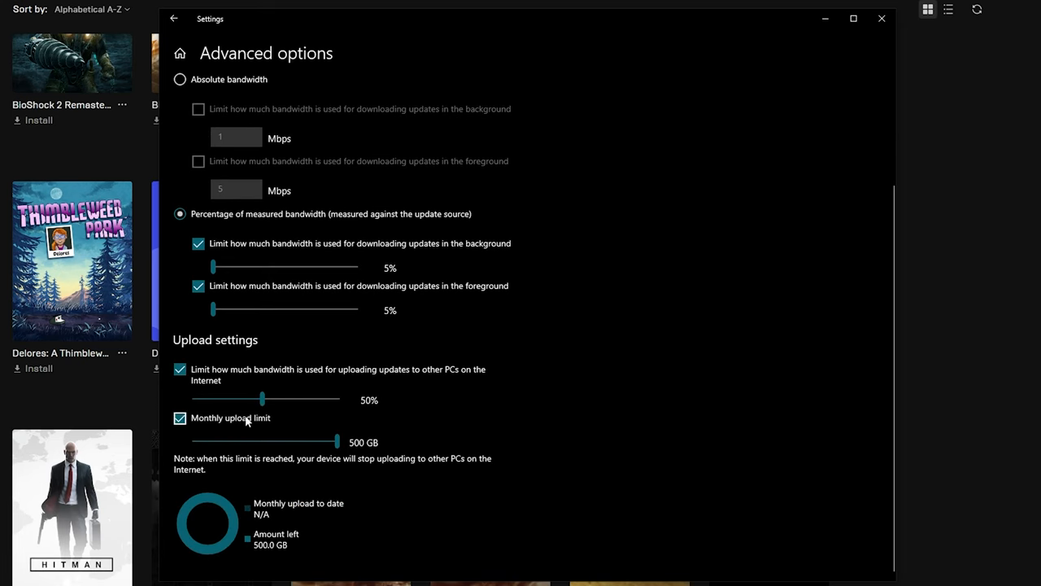
left_click_drag(264, 397, 195, 398)
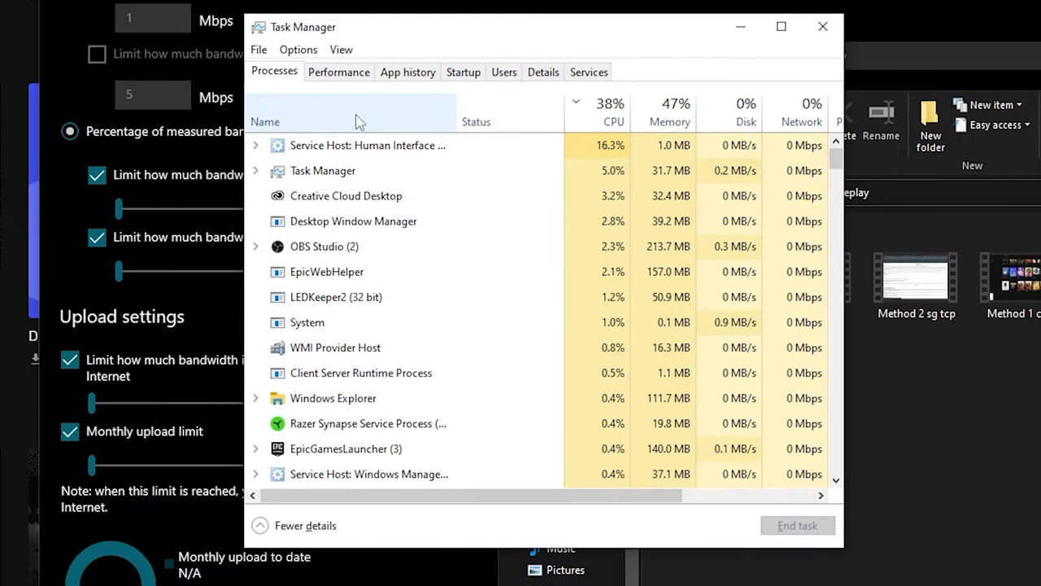
Step: Open Task Manager's Details list and bring up EpicGamesLauncher.exe's options to change priority
left_click(345, 195)
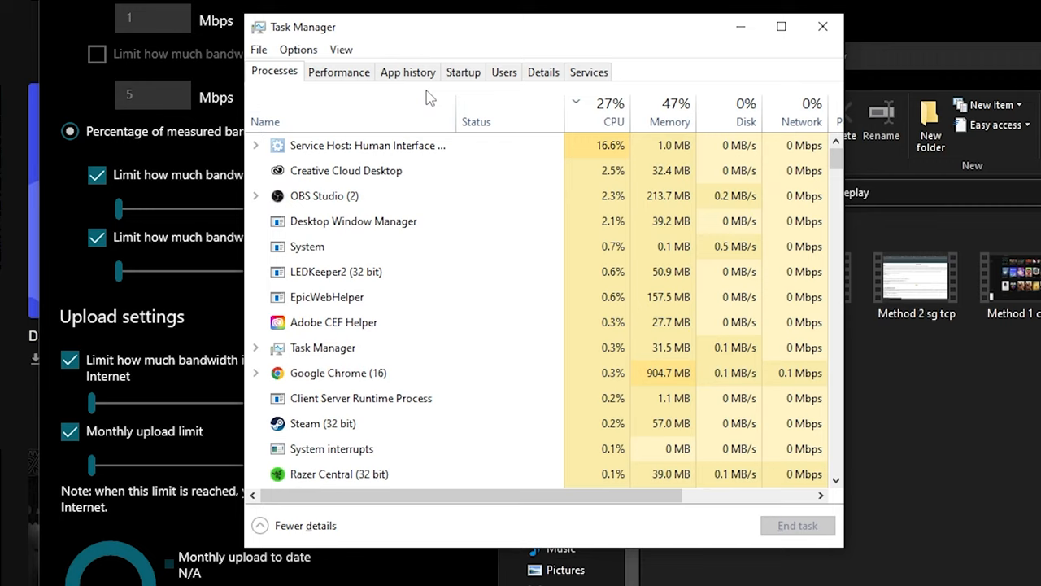
mouse_move(504, 71)
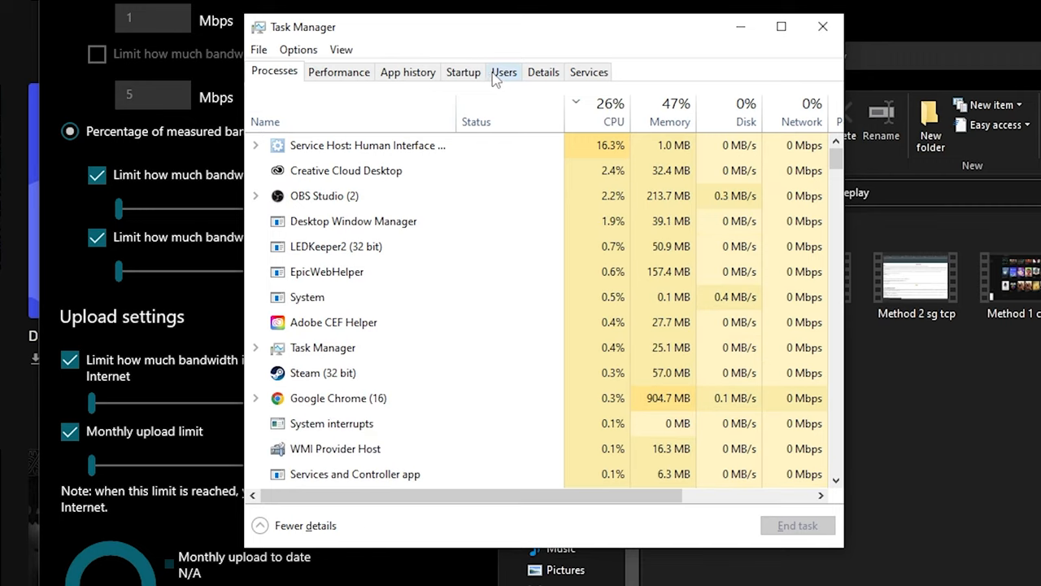
left_click(543, 72)
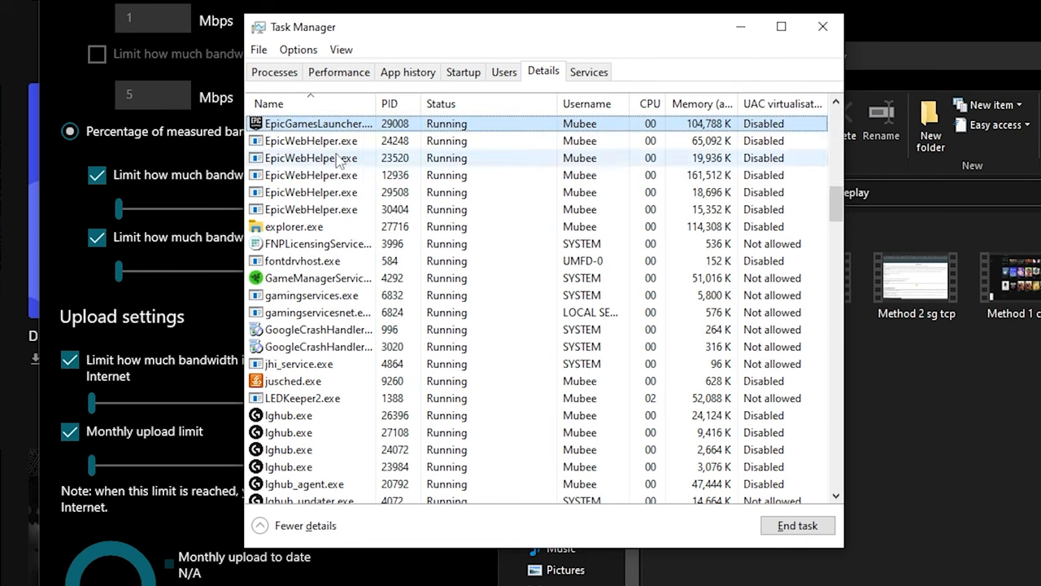
right_click(317, 123)
type("cmd")
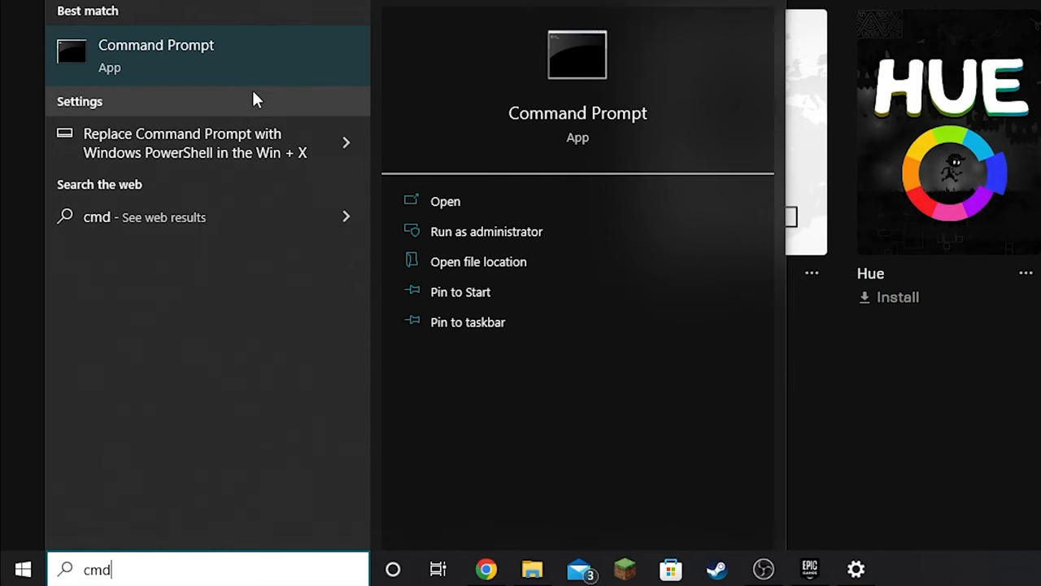
Step: Bring up Command Prompt's launch options to run it as administrator
right_click(156, 55)
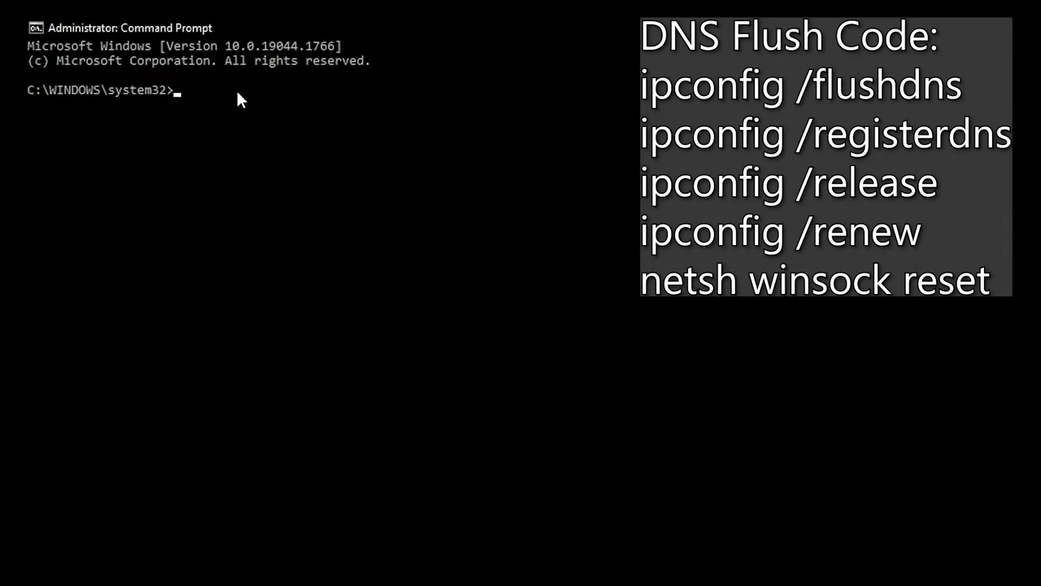
mouse_move(211, 112)
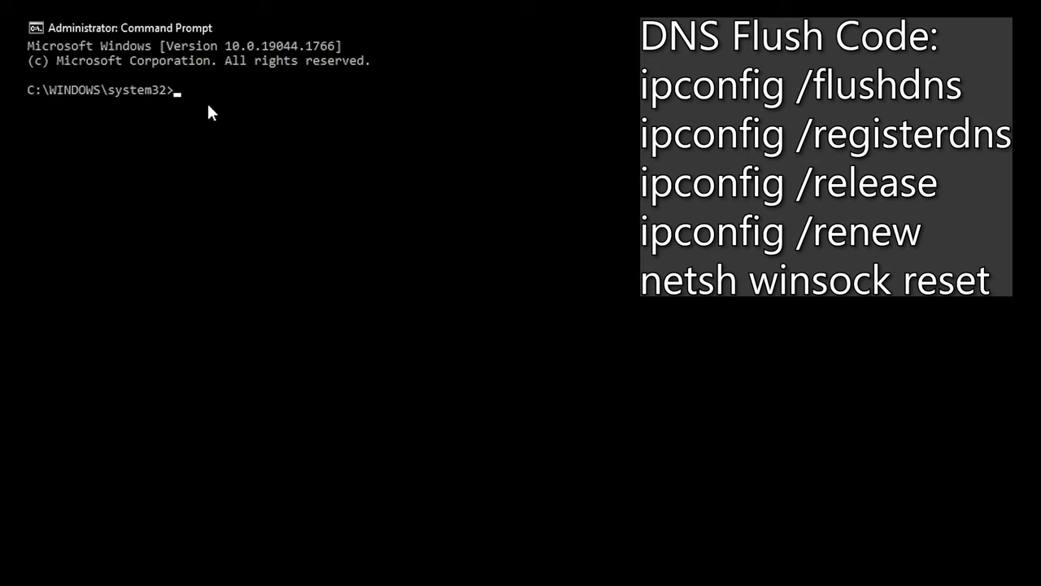
Step: Flush the DNS cache and re-register DNS with ipconfig /flushdns and ipconfig /registerdns
type("i")
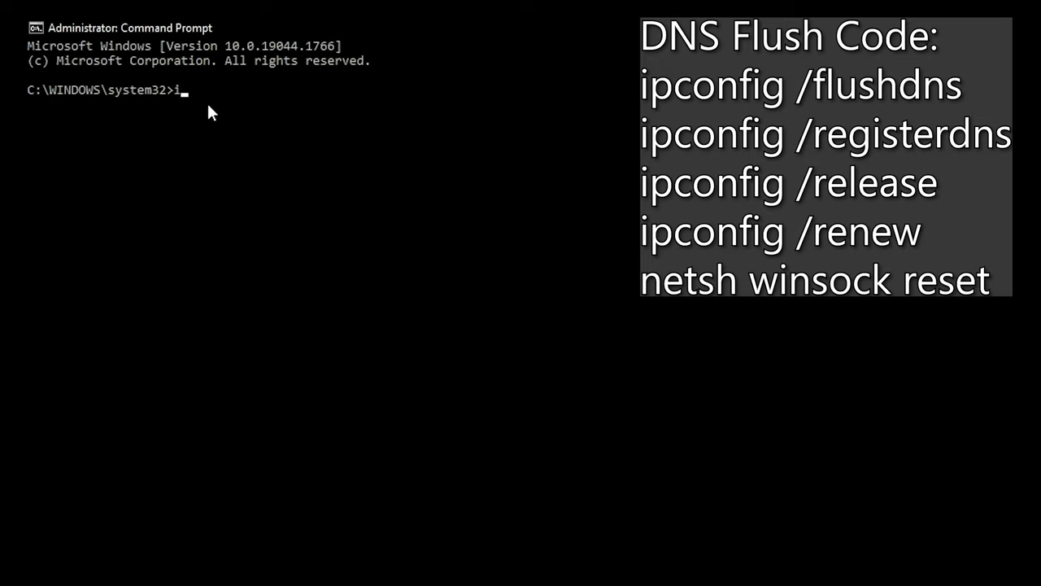
type("pconfig /flushdns")
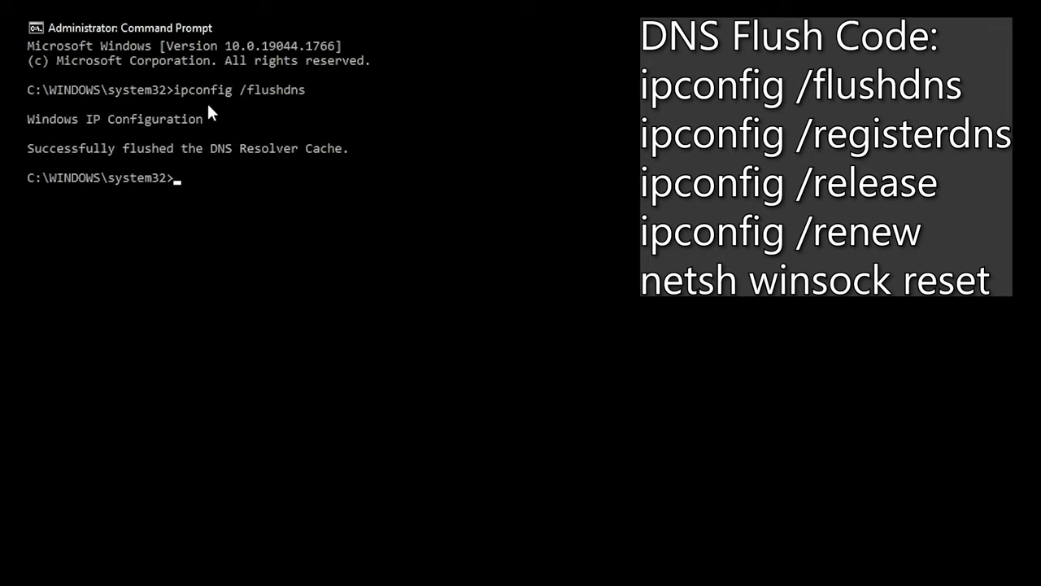
type("ip")
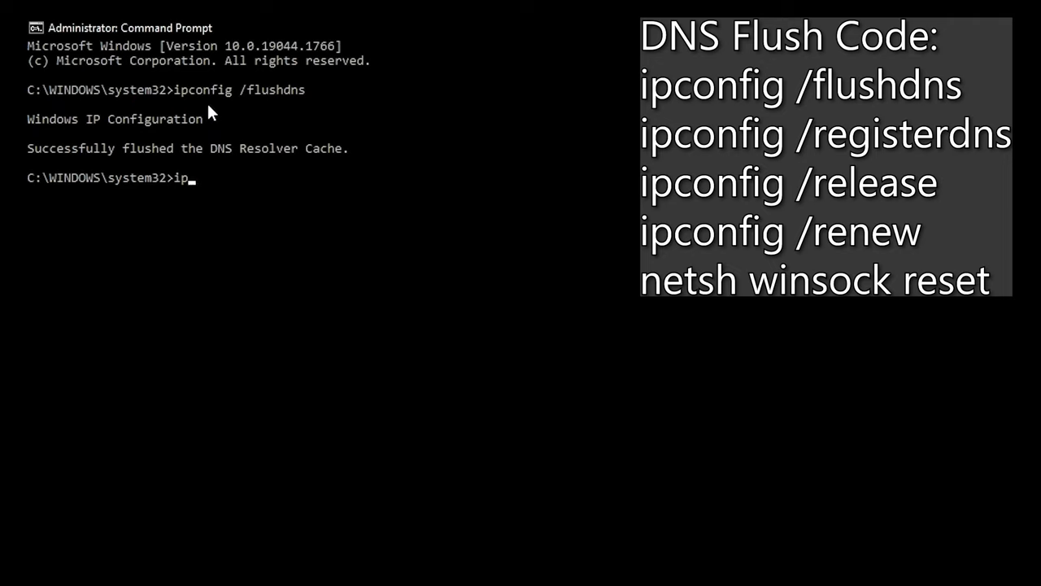
type("config")
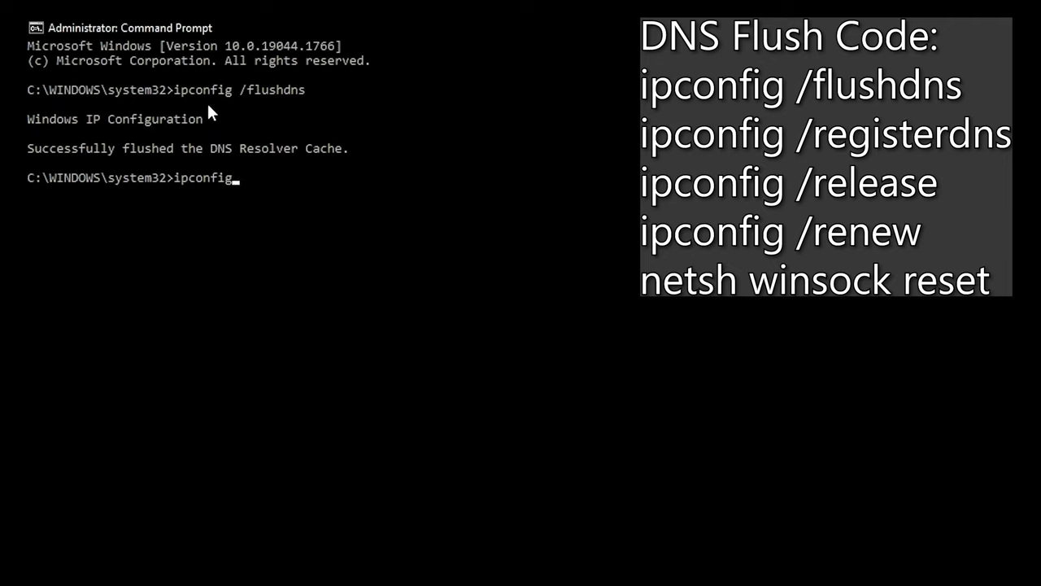
type("/regist")
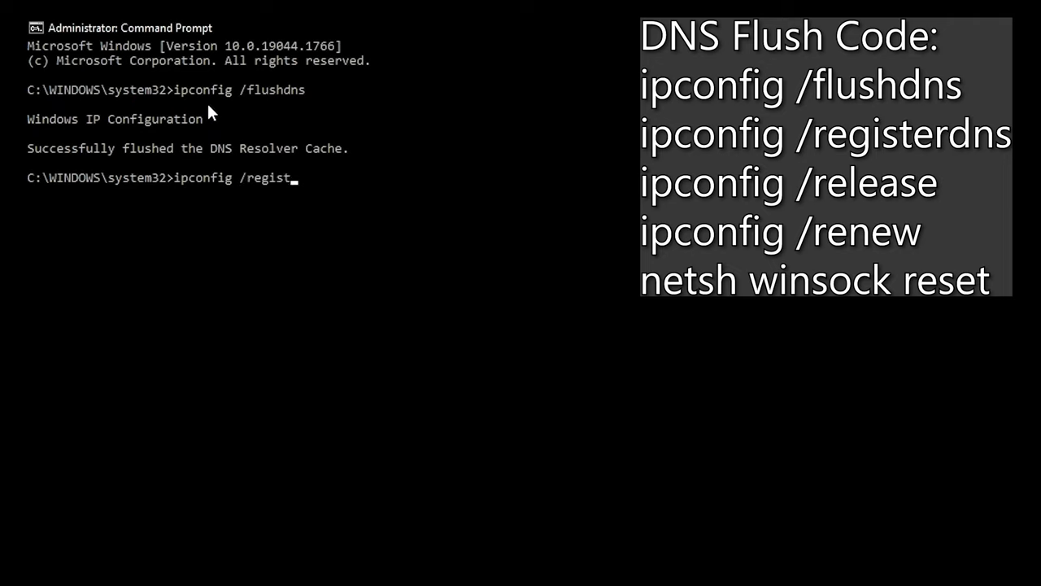
type("erdns")
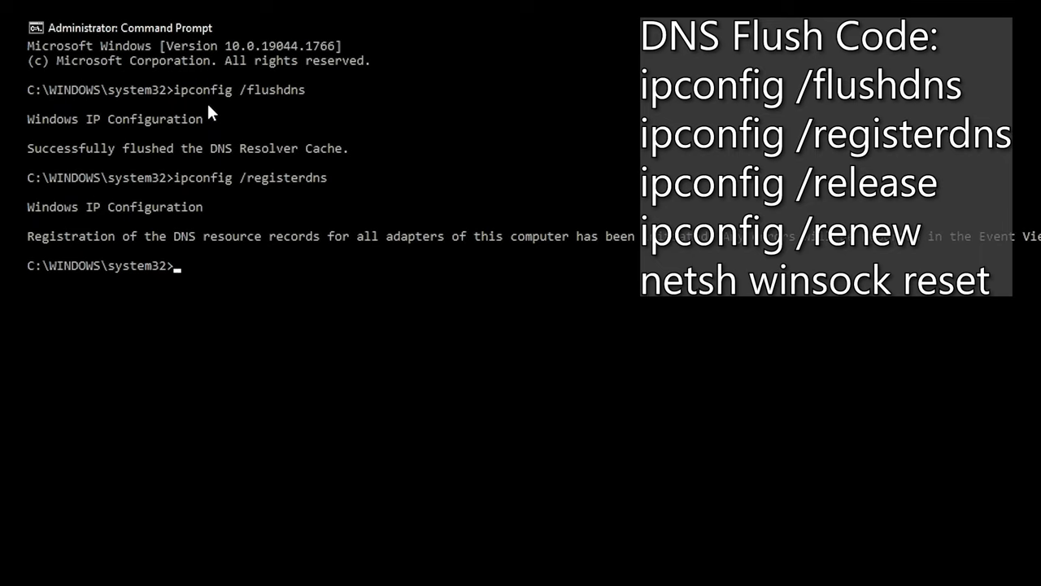
Step: Begin entering the ipconfig /release command
type("ipconfi")
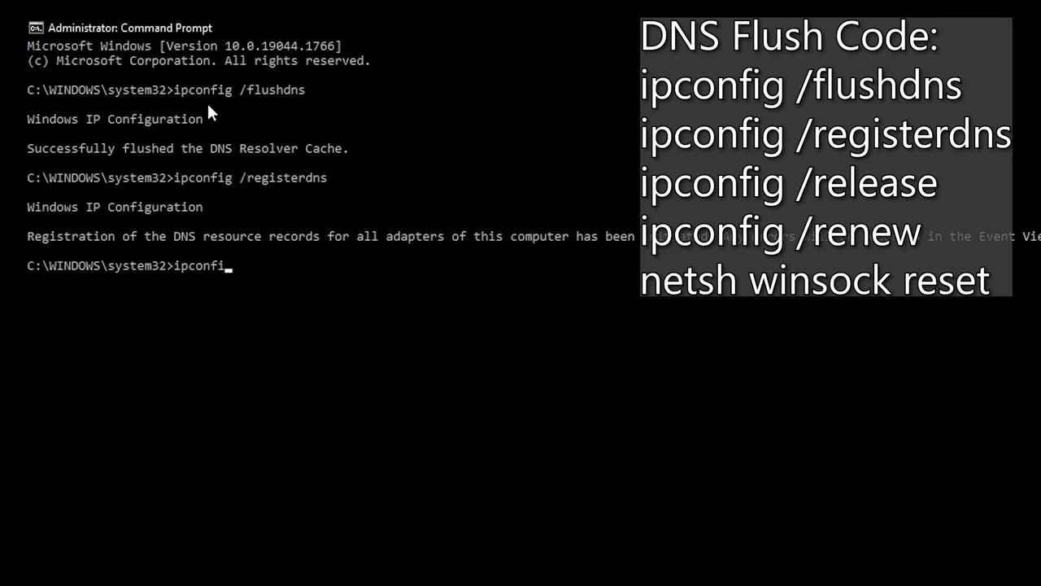
type("g")
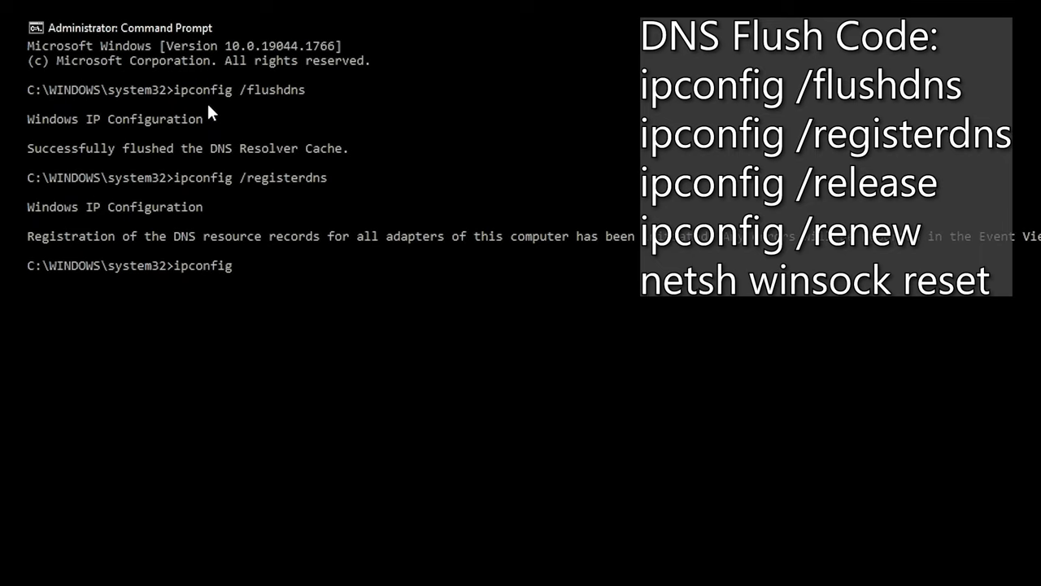
type("/r")
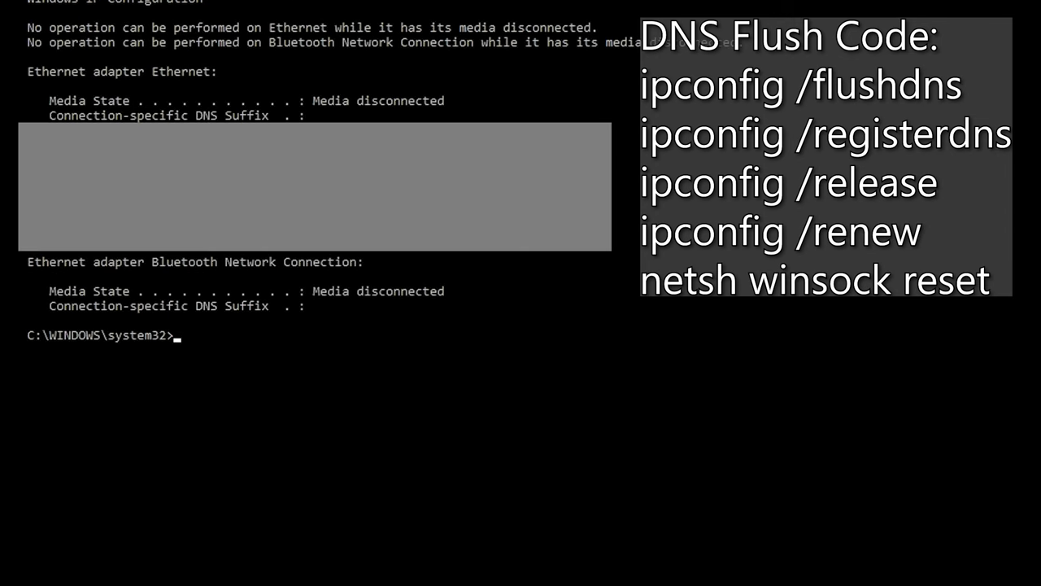
Step: Release the adapters' IP configuration, then renew it with ipconfig /renew
type("ip confi")
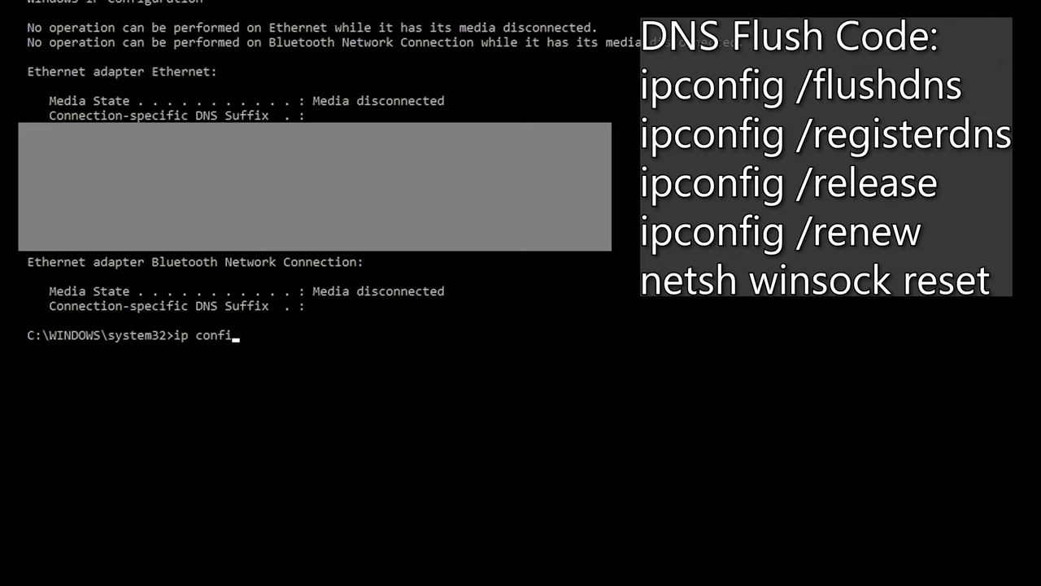
key("Backspace")
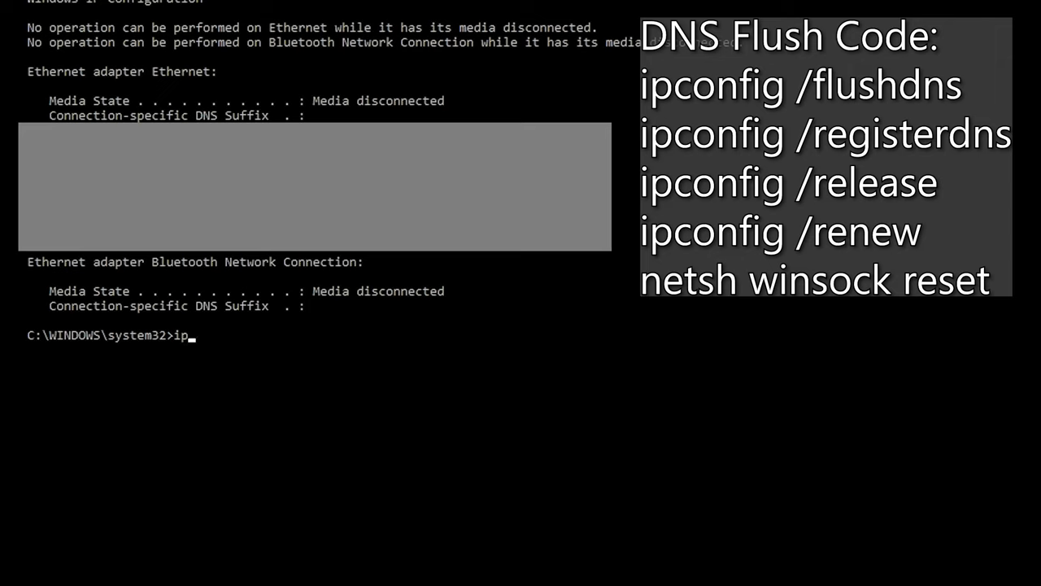
type("config")
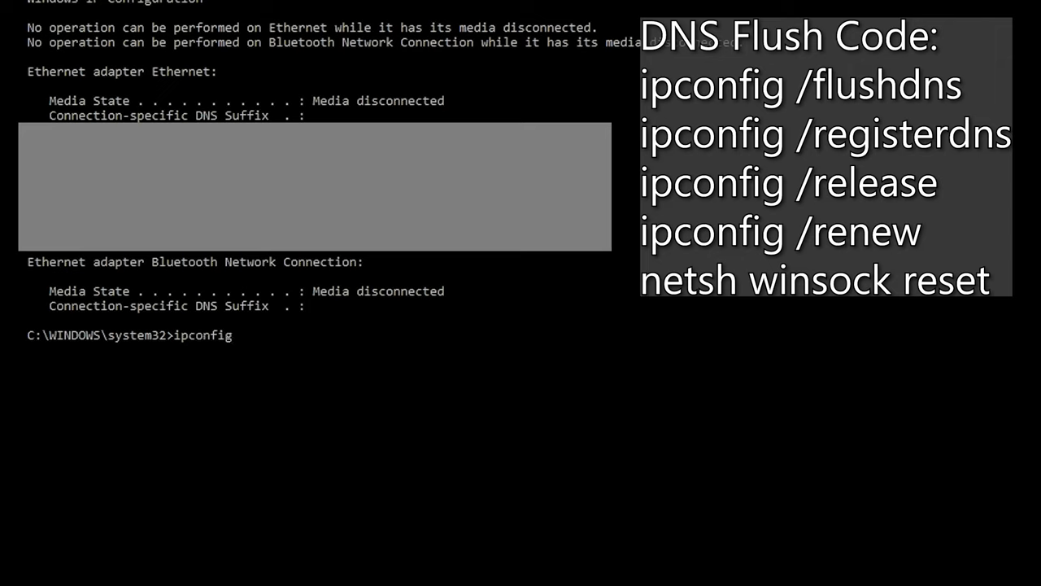
type("/renew")
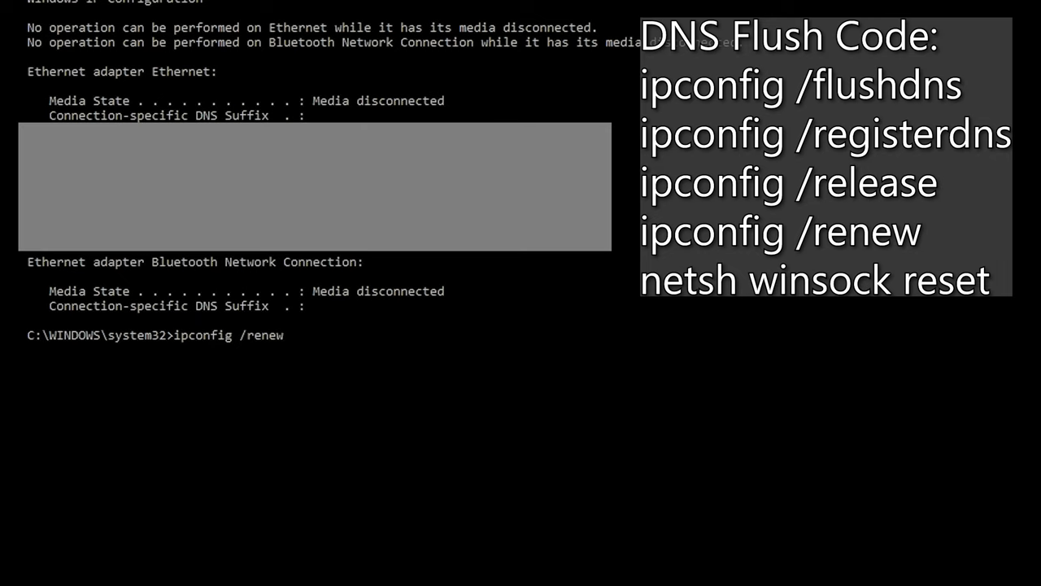
key("enter")
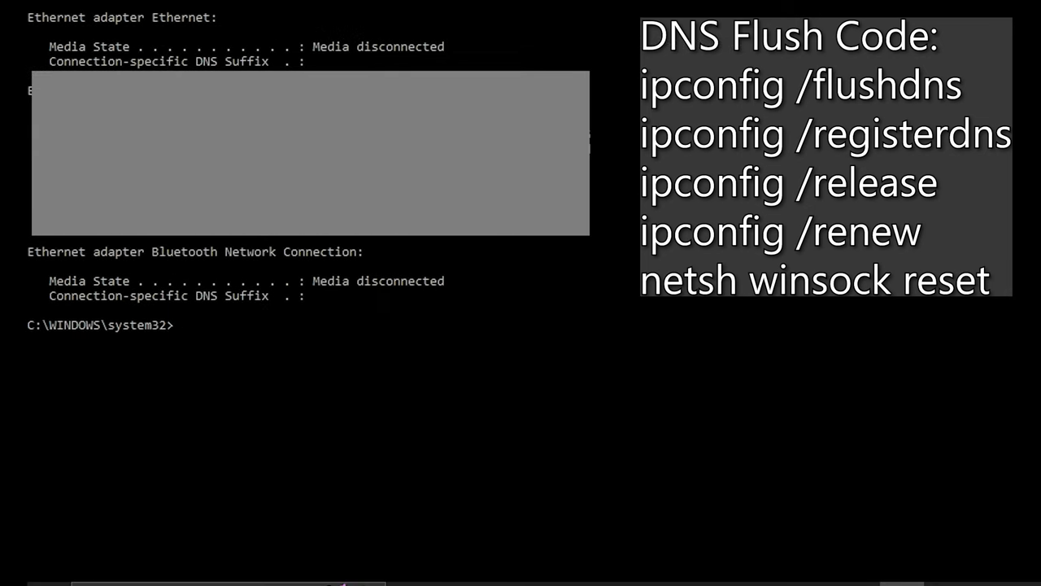
Step: Reset the Winsock catalog with netsh winsock reset, then enter exit
type("netsh")
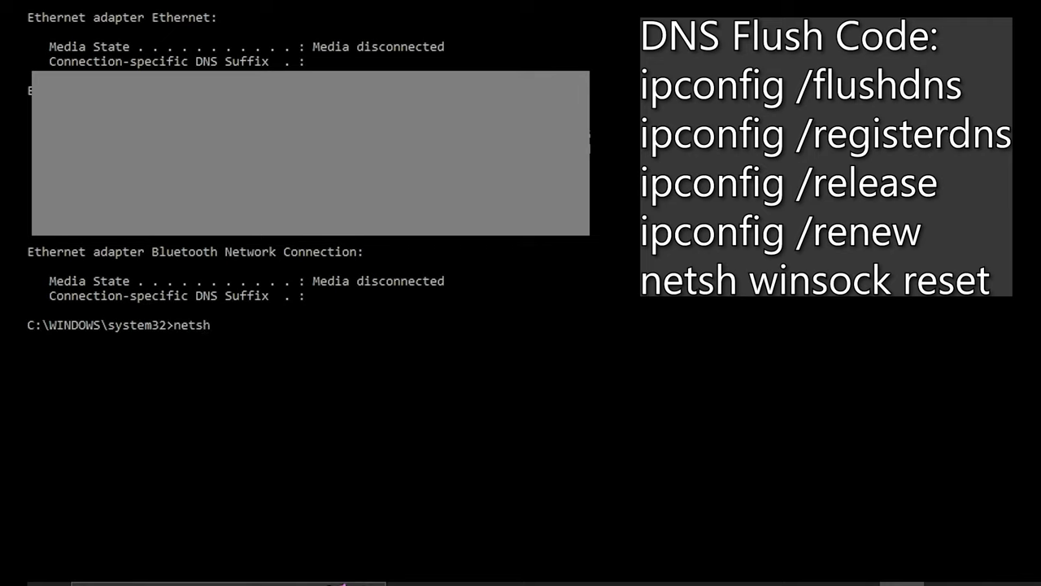
type("winso")
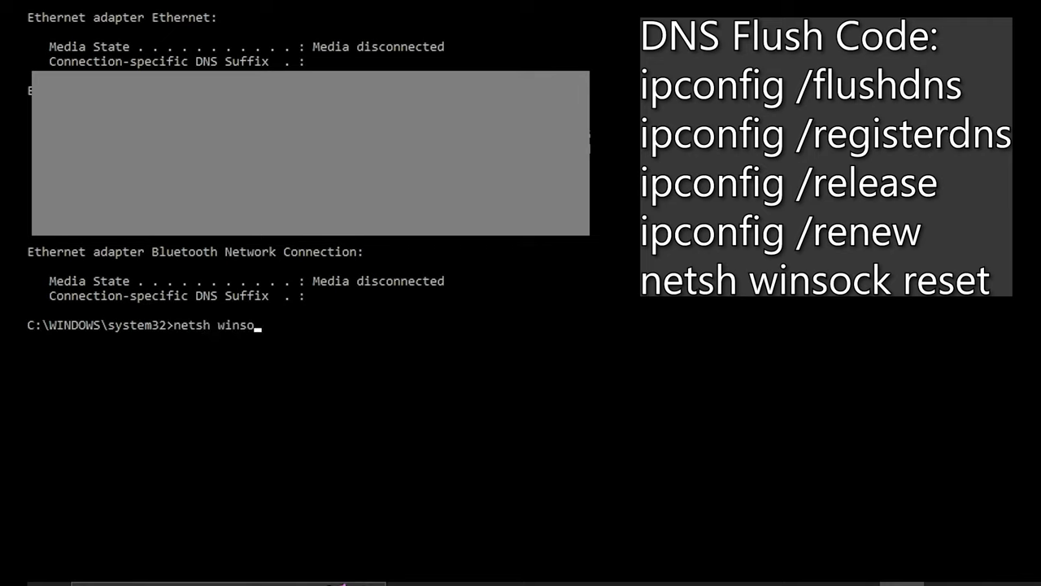
type("ckk")
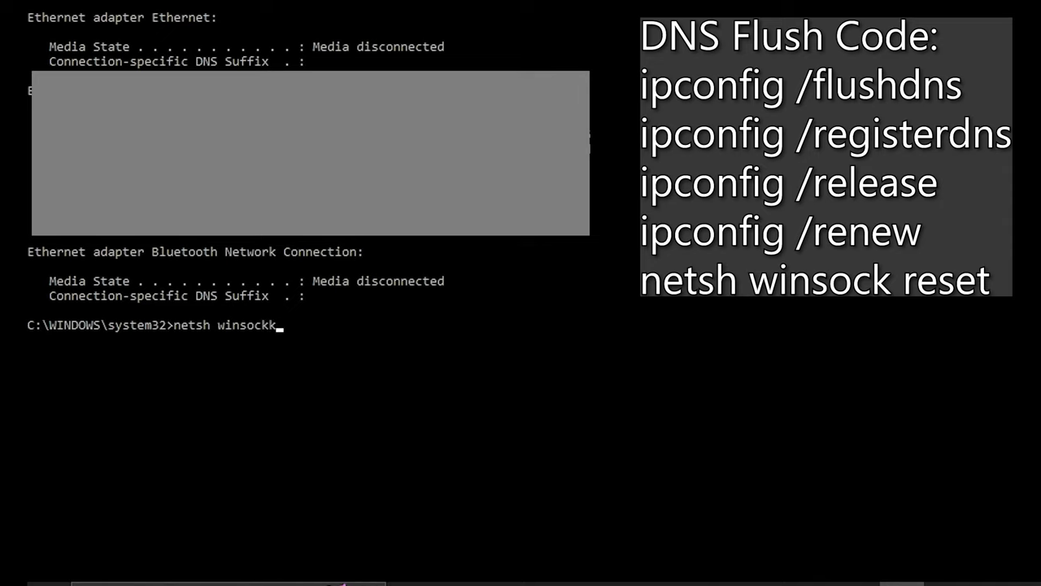
key("Backspace")
type(" reset")
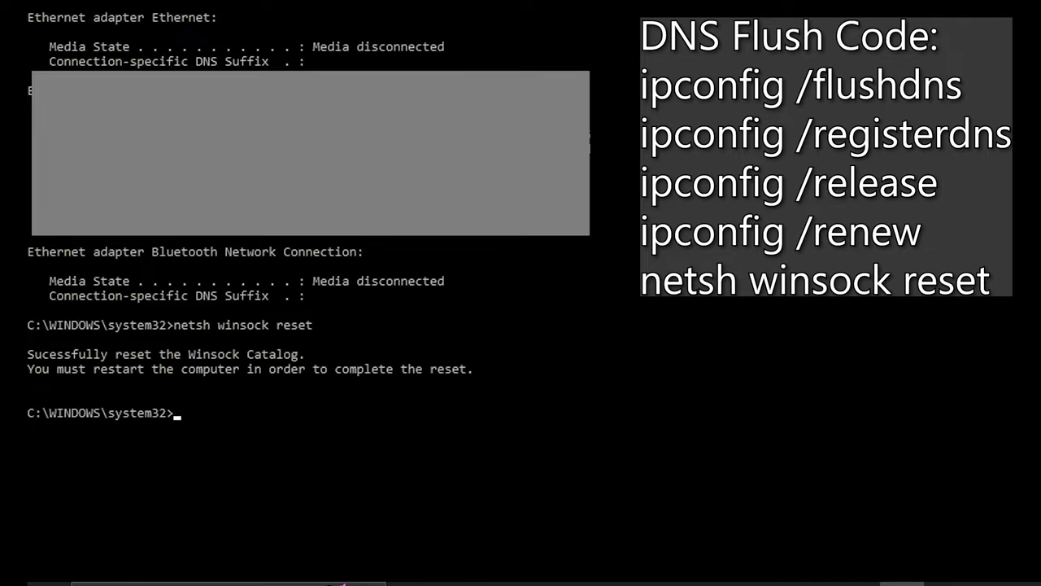
type("exit")
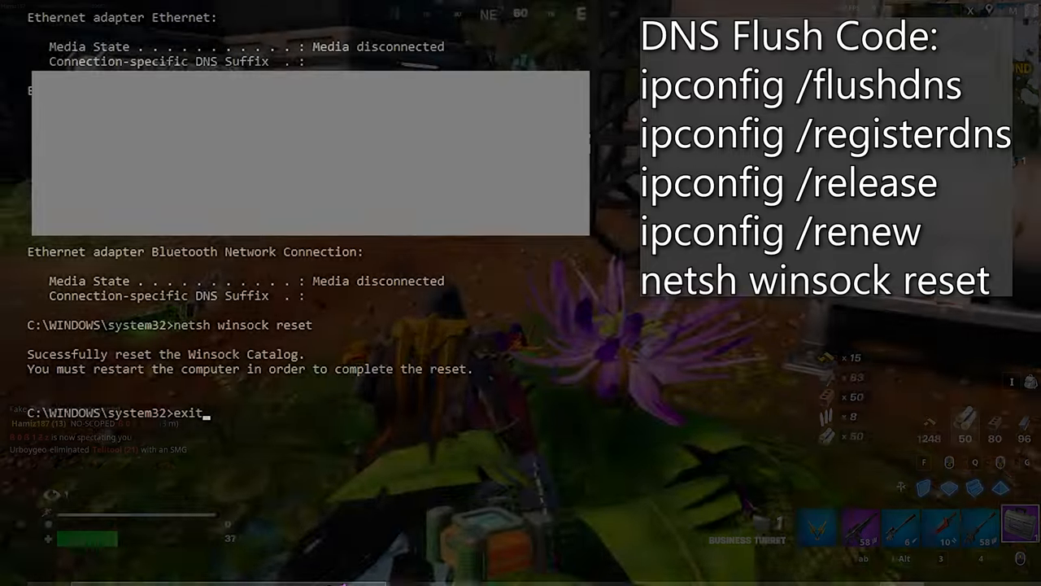